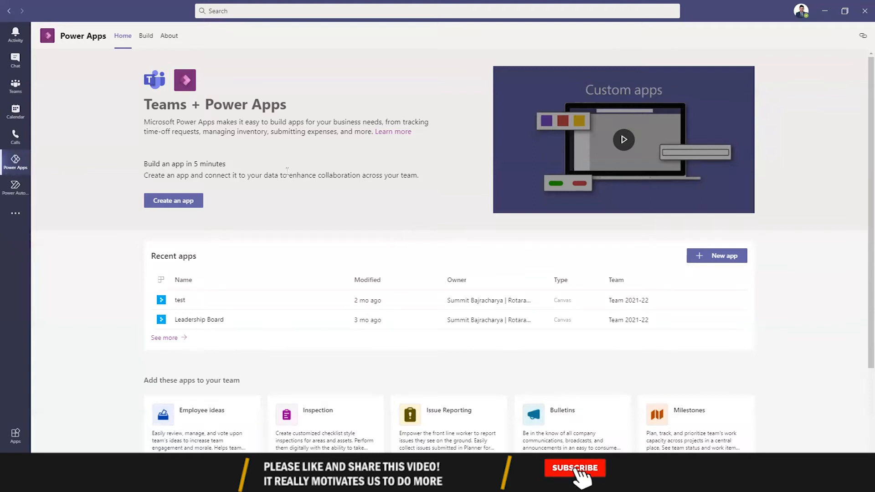
Find Power Virtual Agents by searching 'power vir' in more apps and add it
click(574, 467)
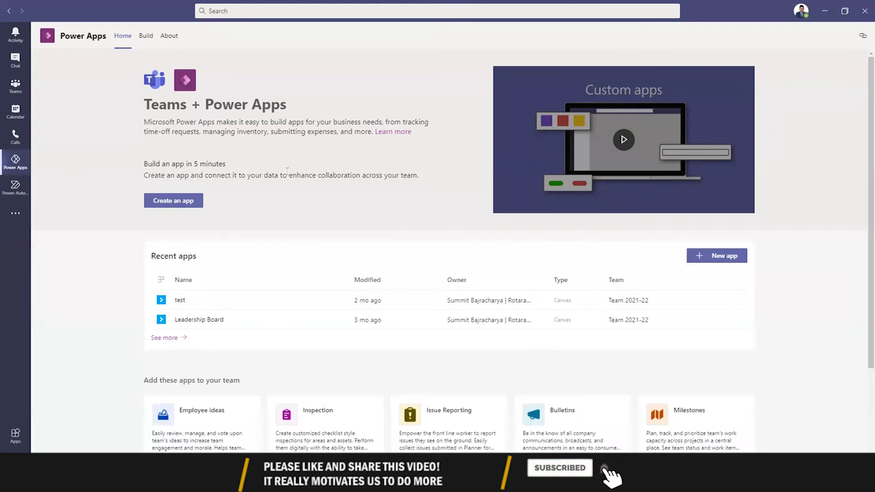
mouse_move(15, 213)
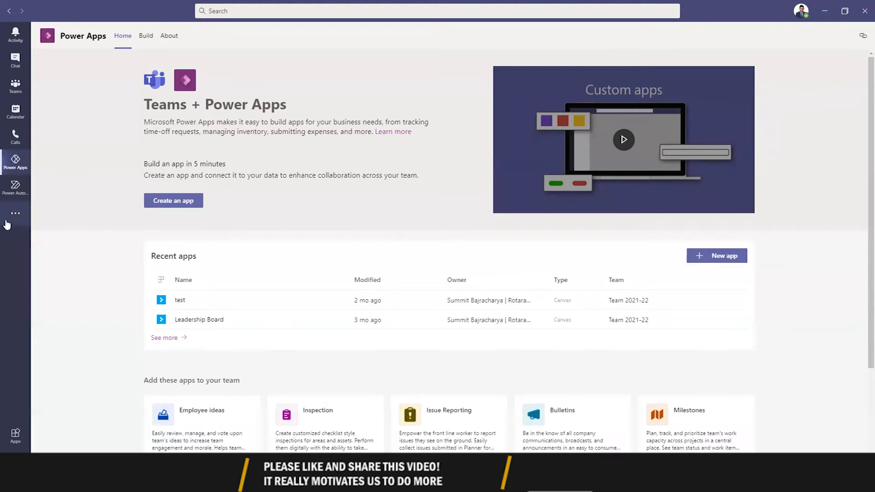
click(15, 213)
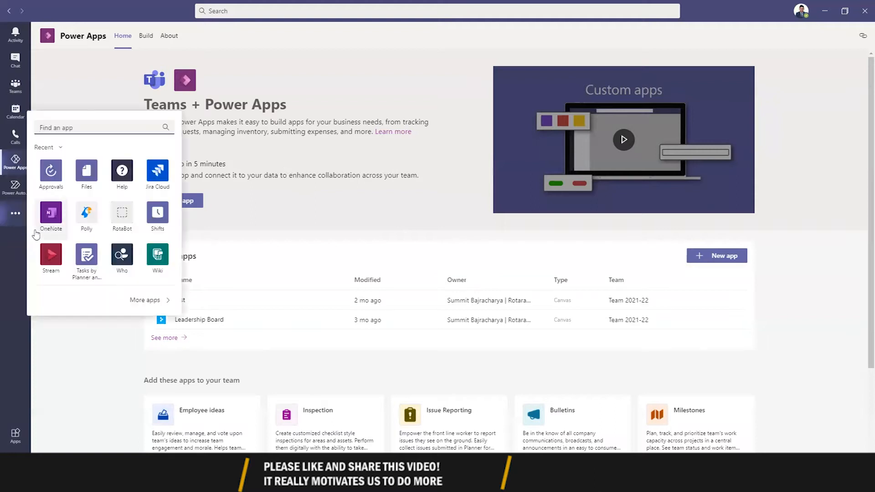
text(power virtua)
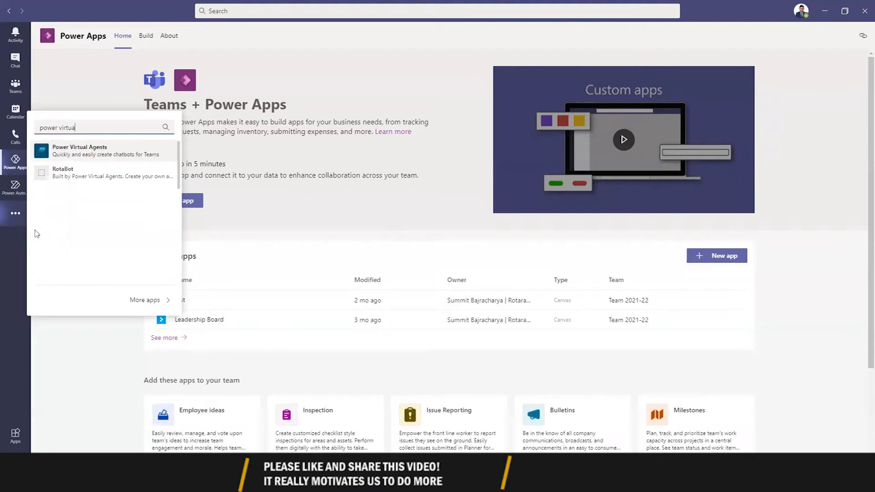
click(79, 150)
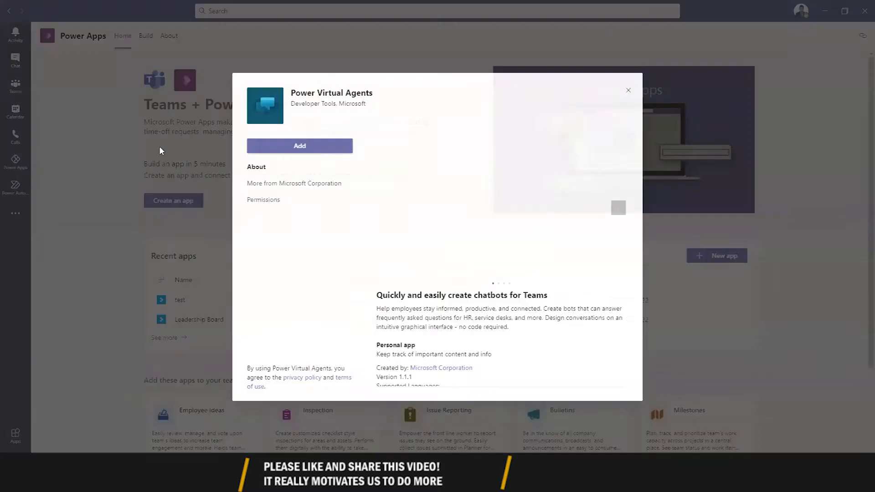
click(299, 146)
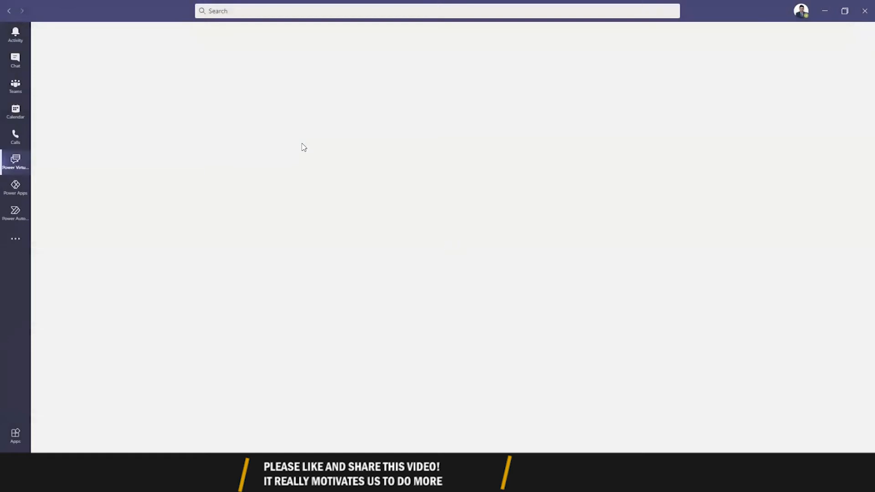
Start a new bot, choose the Demo team and create it named 'Jimmy'
click(15, 162)
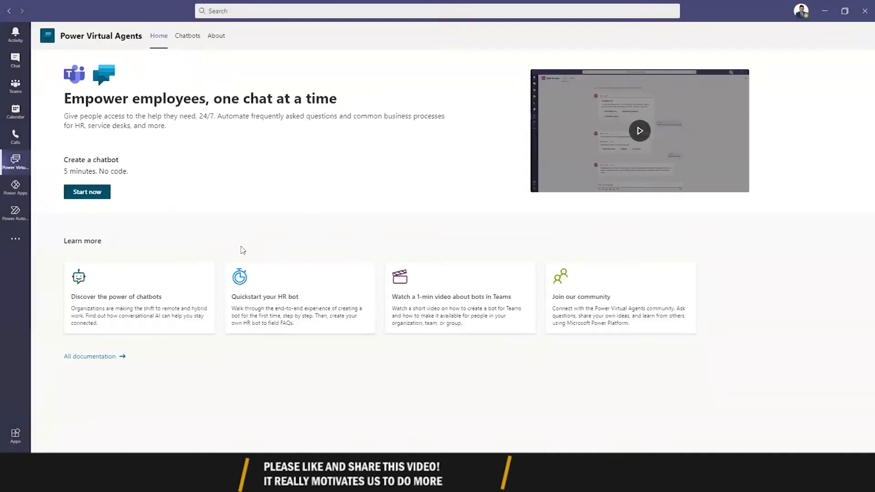
mouse_move(87, 192)
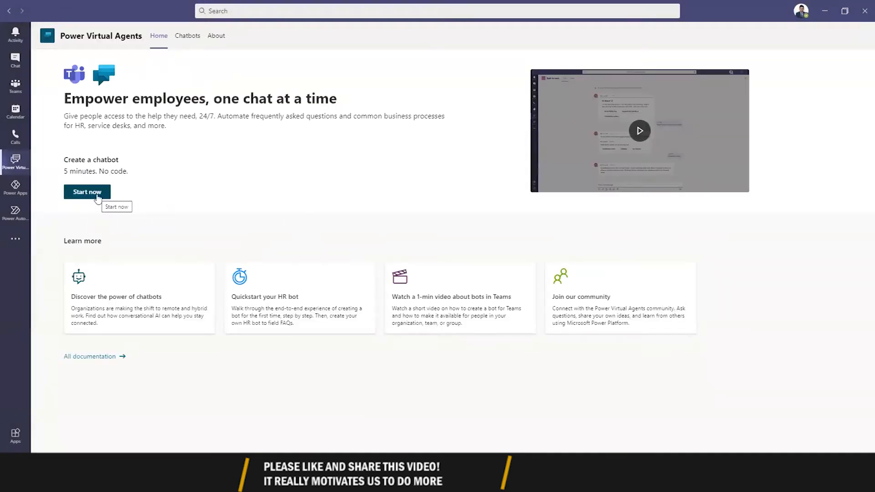
click(87, 192)
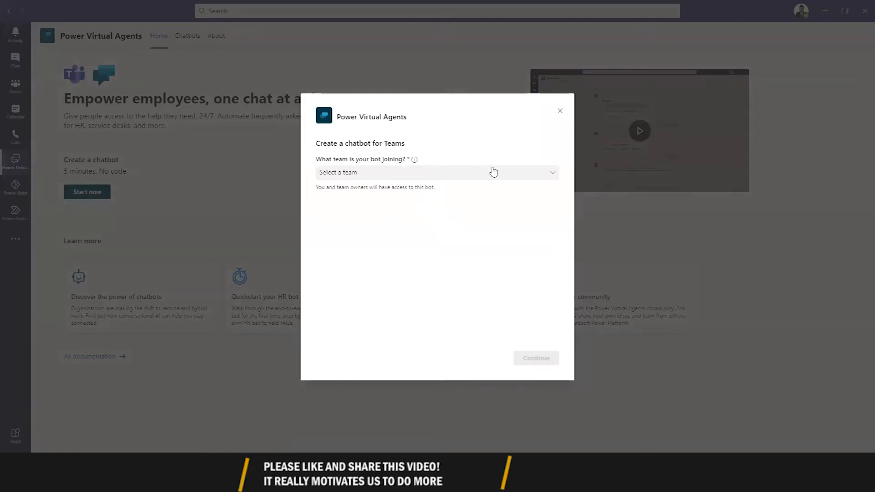
click(436, 172)
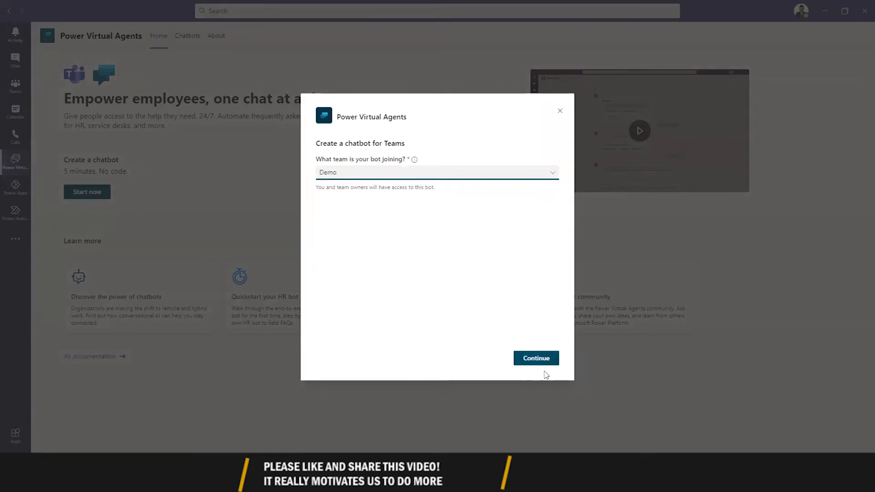
click(535, 358)
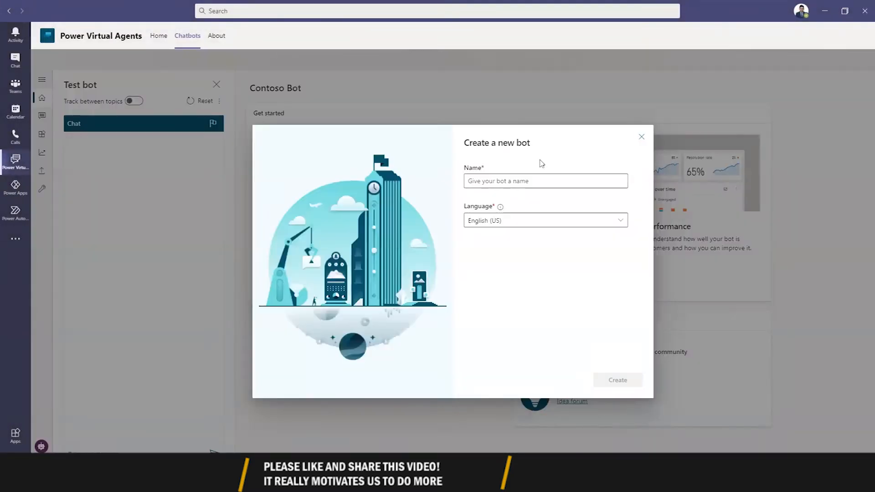
click(545, 181)
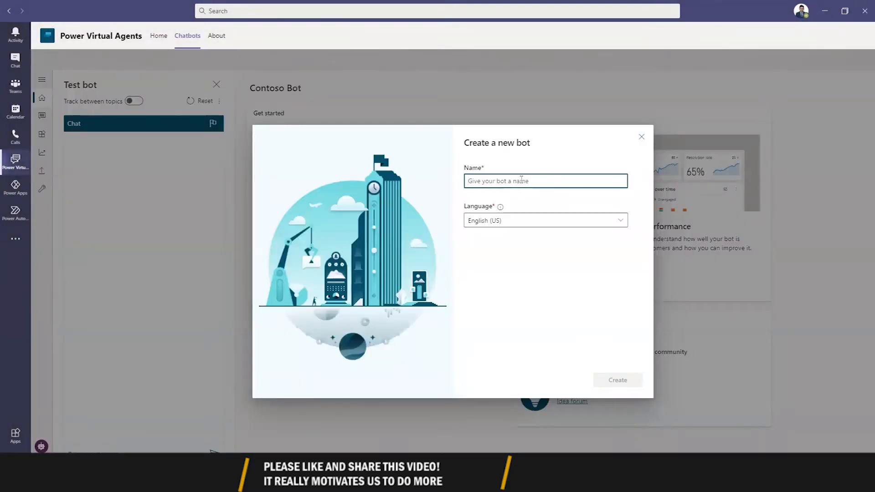
text(Jim)
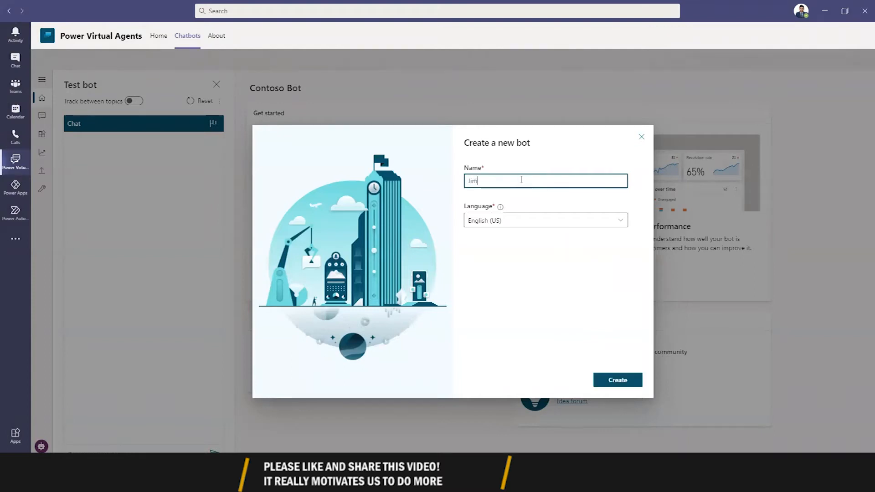
text(my)
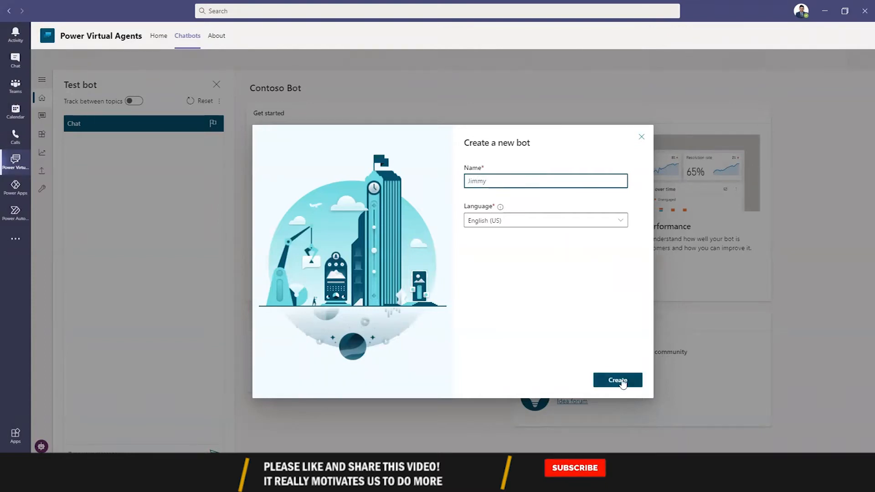
click(617, 380)
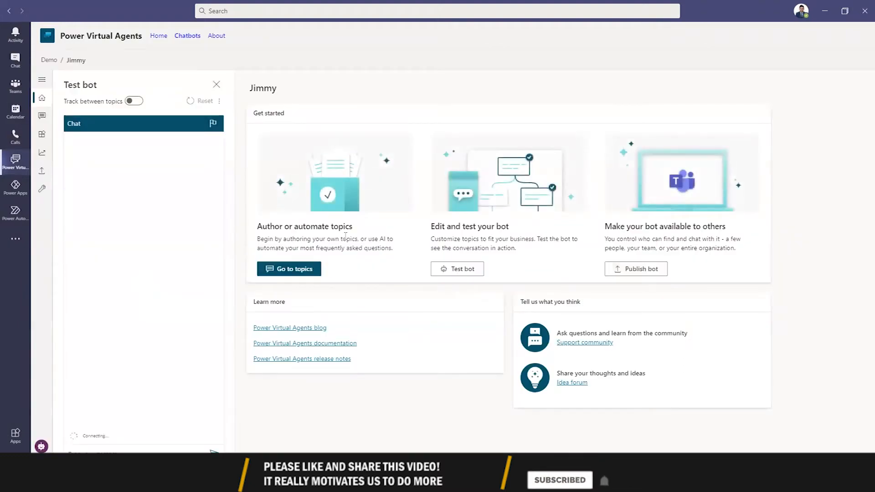
mouse_move(539, 231)
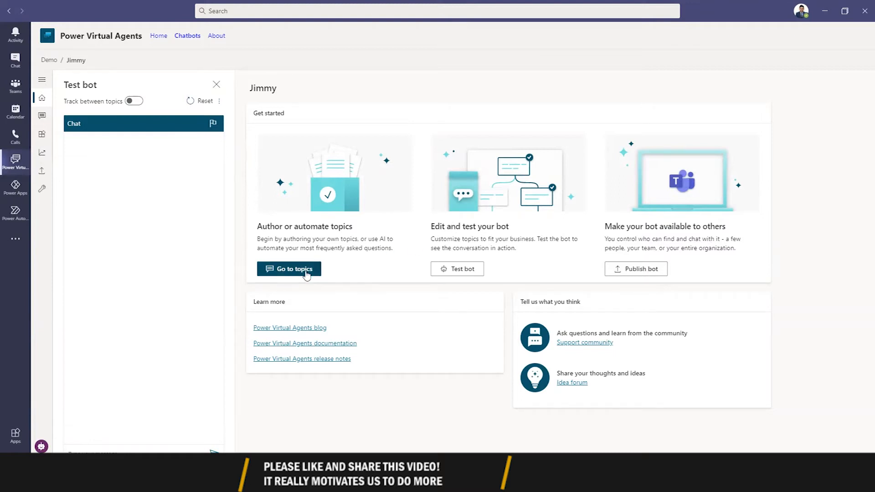
Show Jimmy's topics list and close then reopen the Test bot pane
click(288, 269)
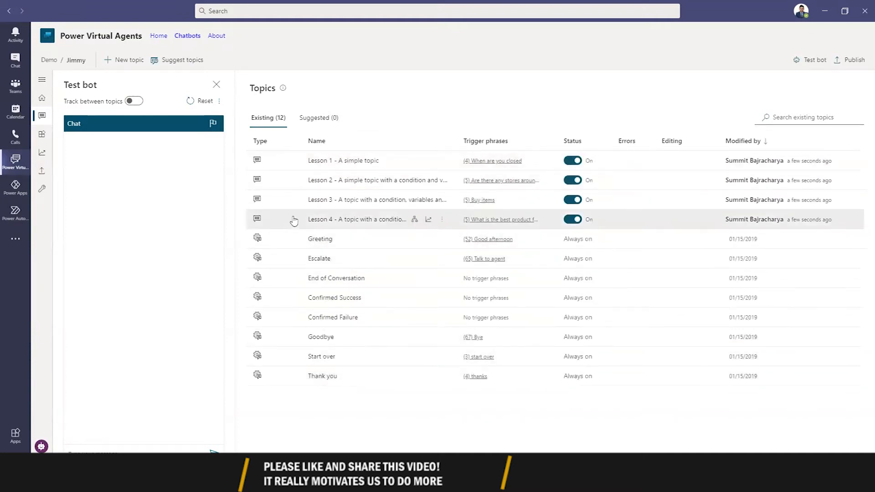
mouse_move(284, 227)
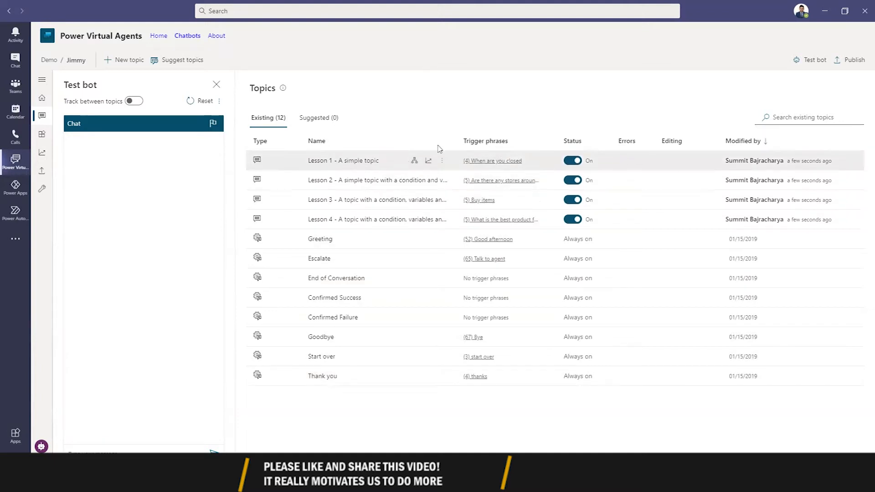
click(217, 85)
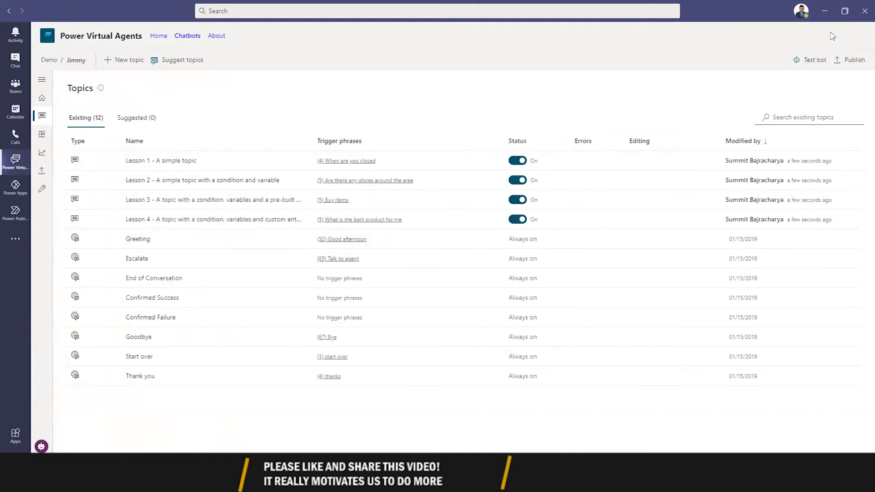
click(813, 60)
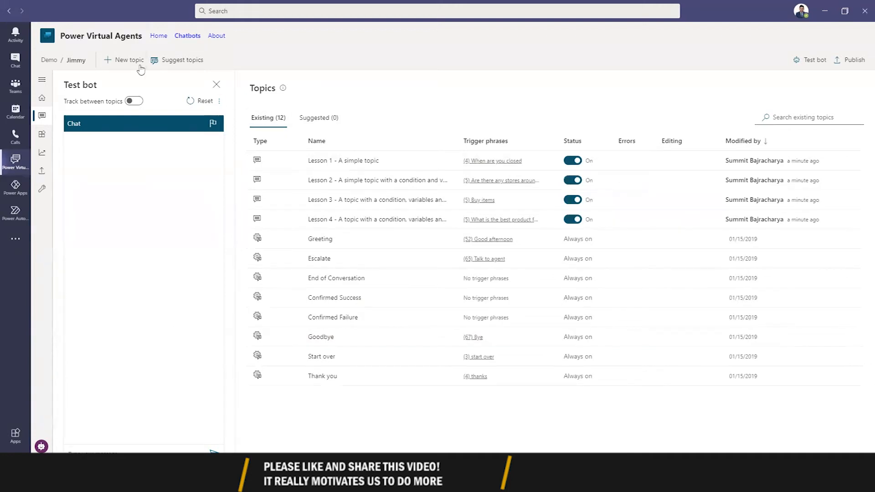
Create a new topic named 'WFH/Leave'
click(123, 59)
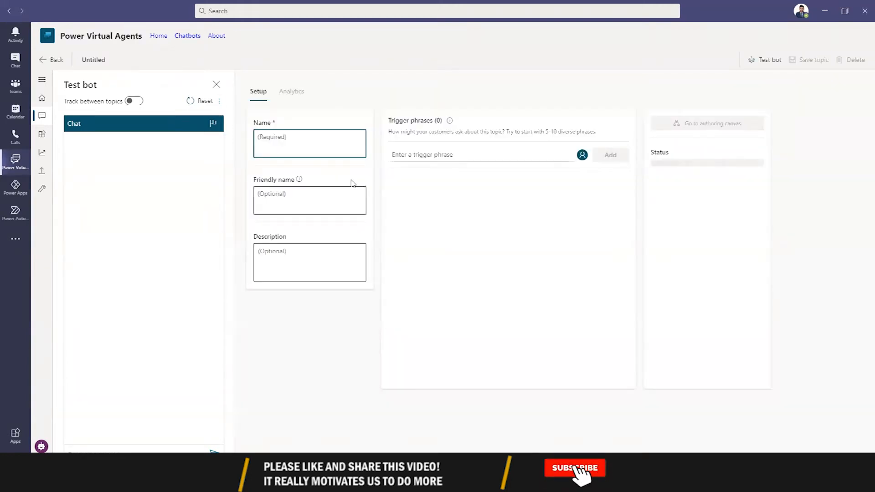
click(574, 468)
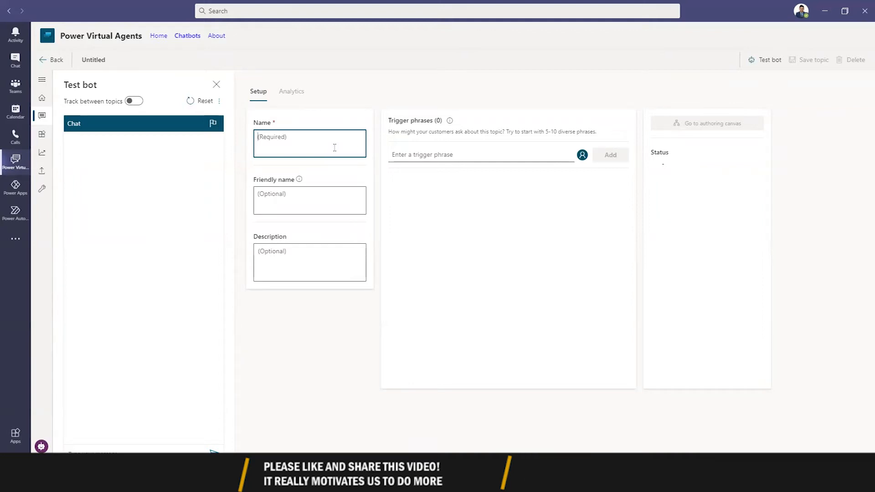
text(WFH)
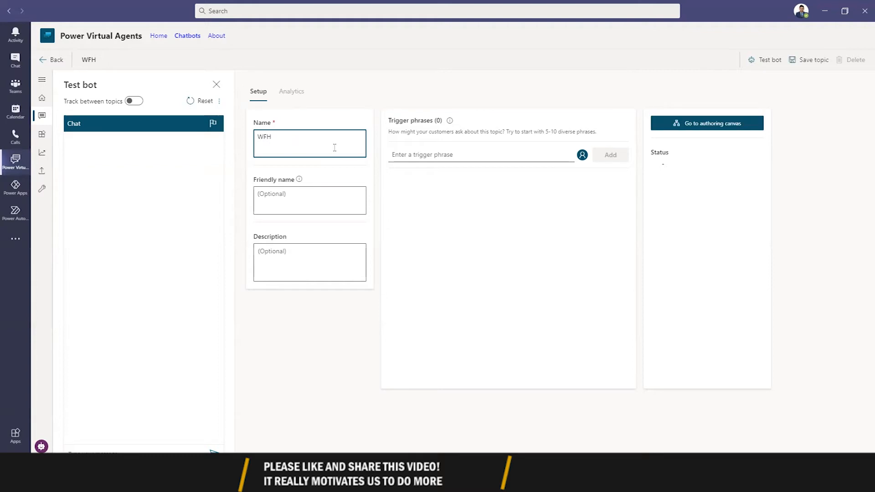
text(/Leave)
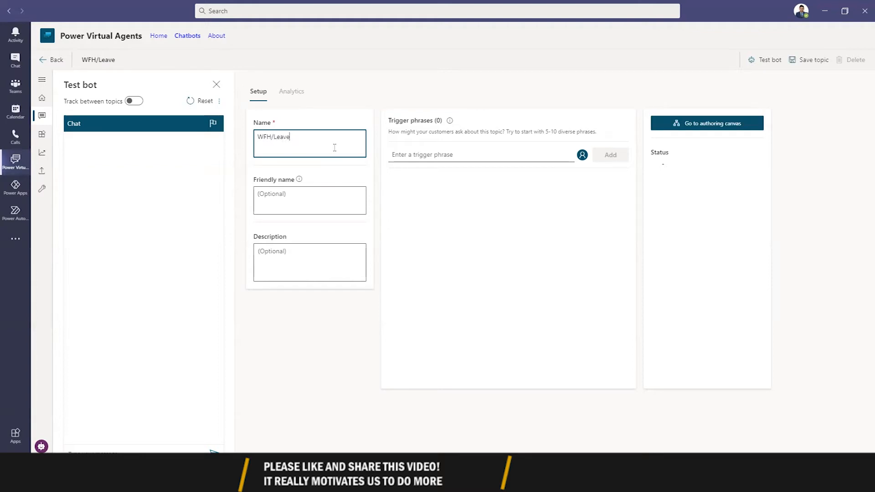
mouse_move(603, 252)
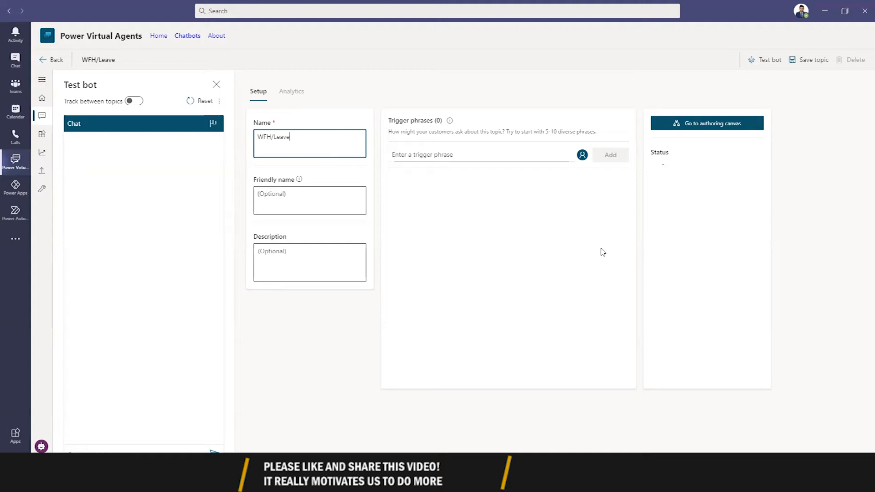
Add the trigger phrases leave, workfrom home and rest
click(480, 154)
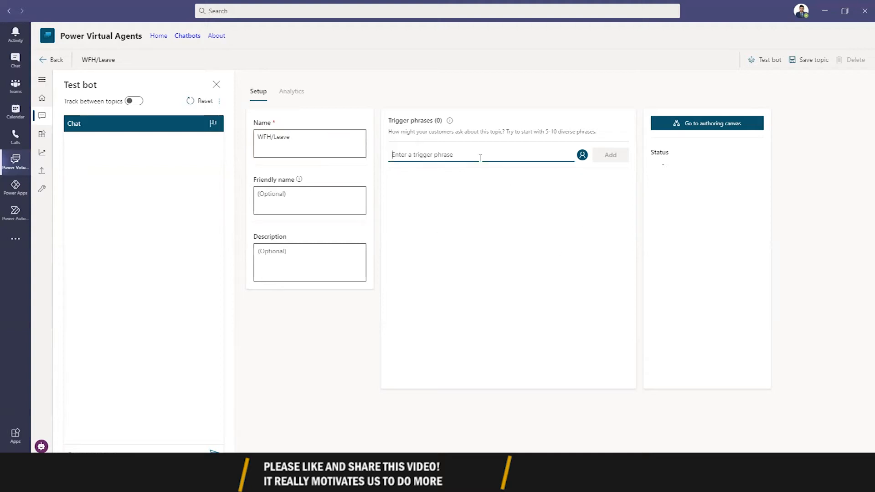
text(leave)
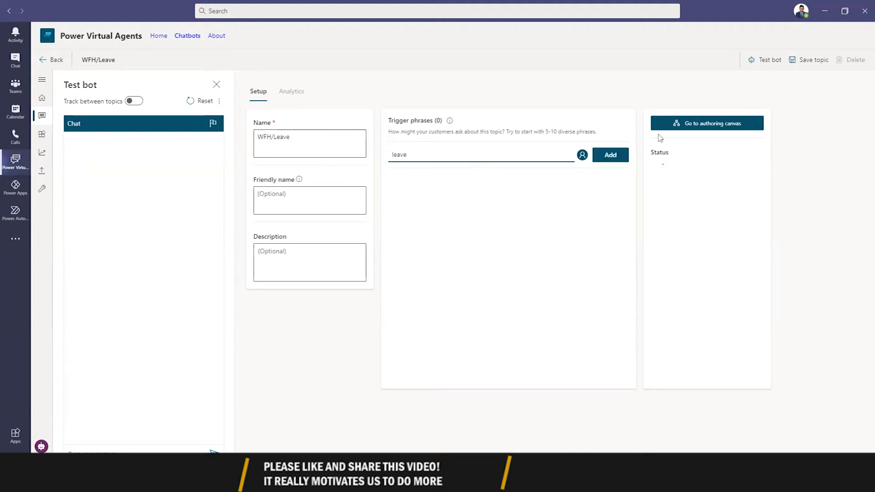
click(610, 154)
text(workfrom home)
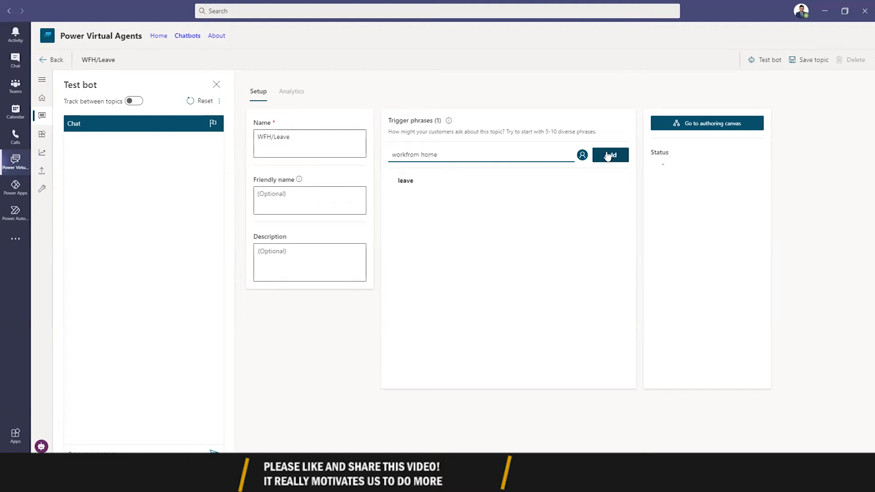
click(610, 155)
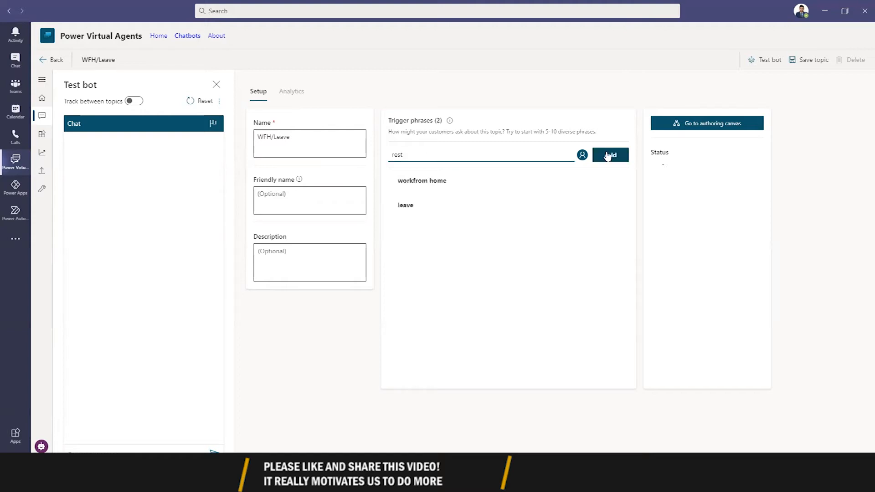
click(609, 154)
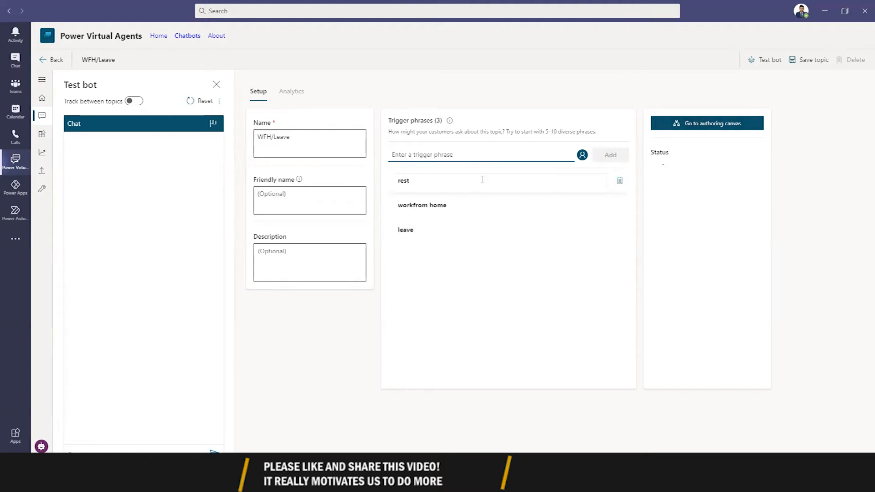
click(811, 59)
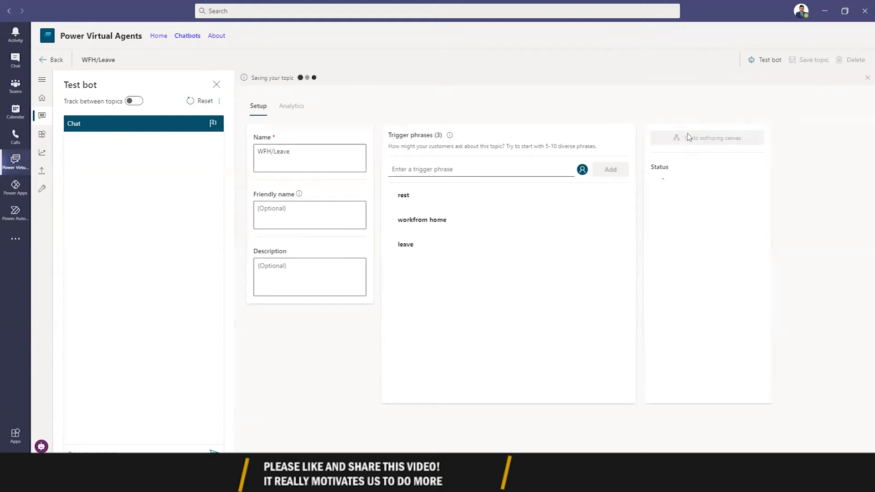
mouse_move(567, 202)
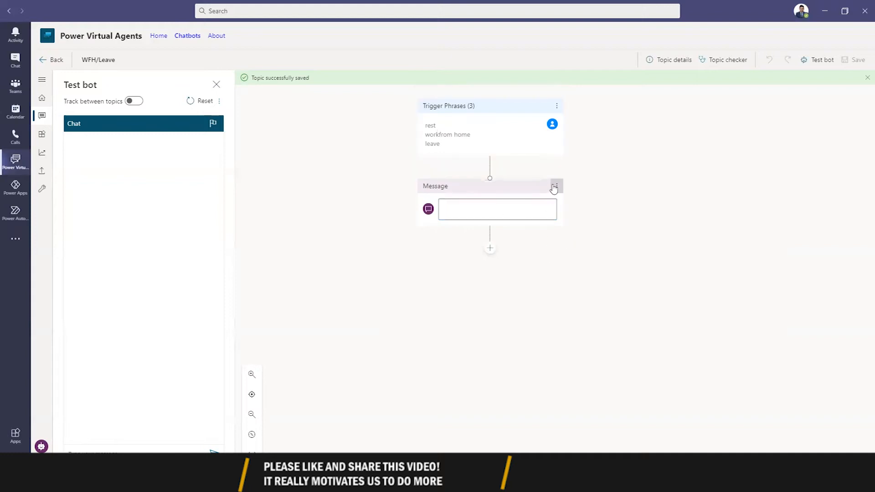
Replace the default message with the question 'What do you want to do?'
click(556, 185)
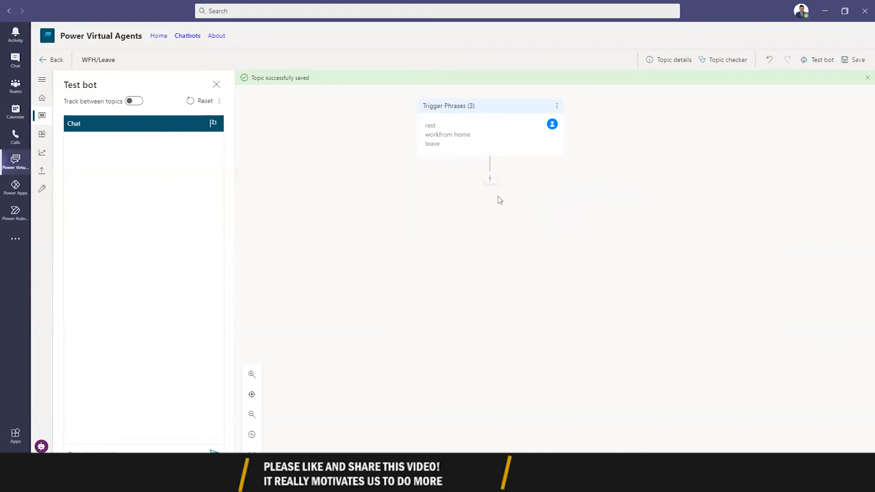
click(489, 178)
text(What do)
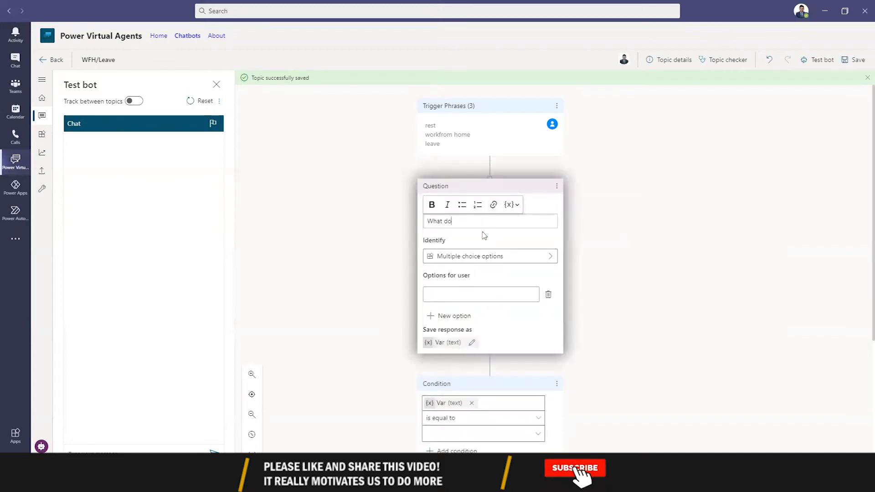
key(Backspace)
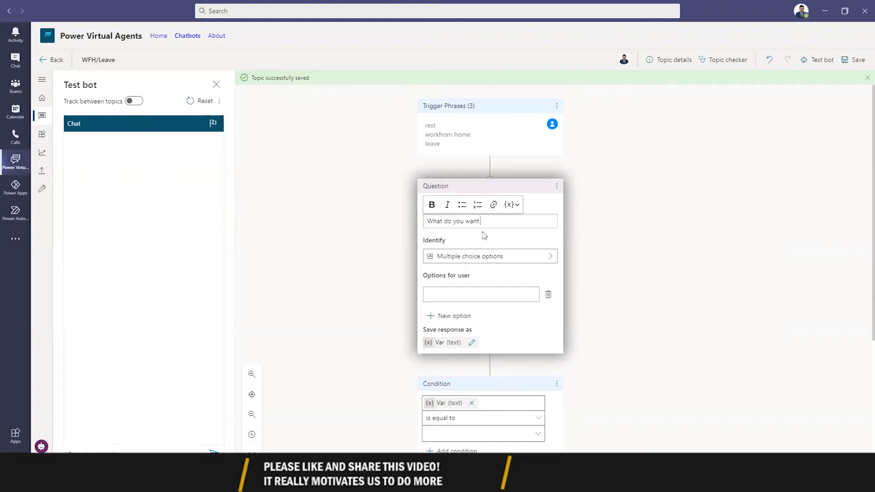
text(to do?)
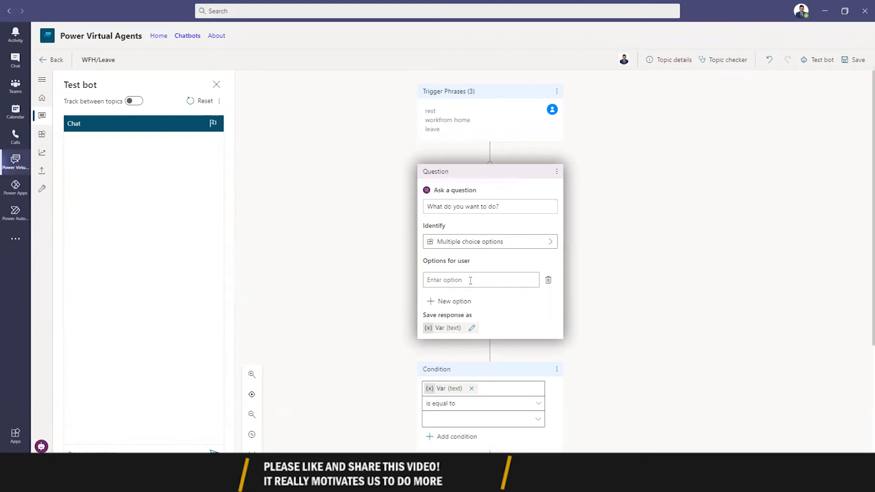
Give the question the options Take a leave and Workfrom home
text(Leave)
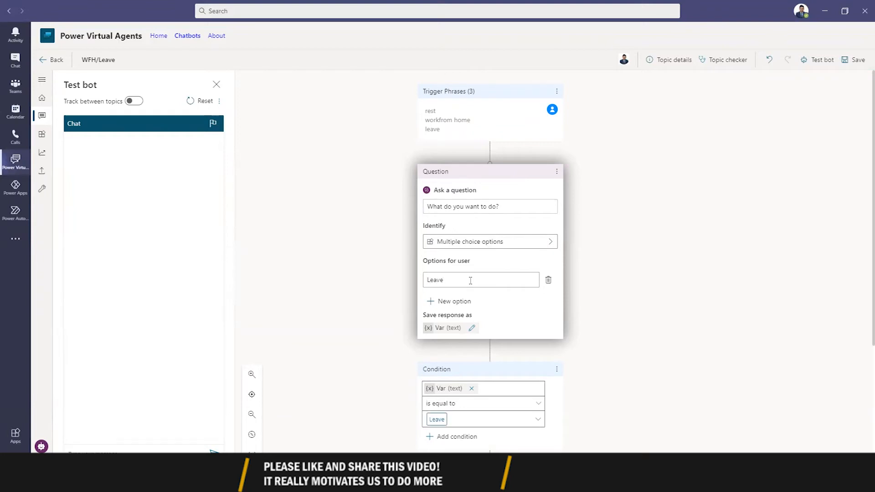
text(Ta)
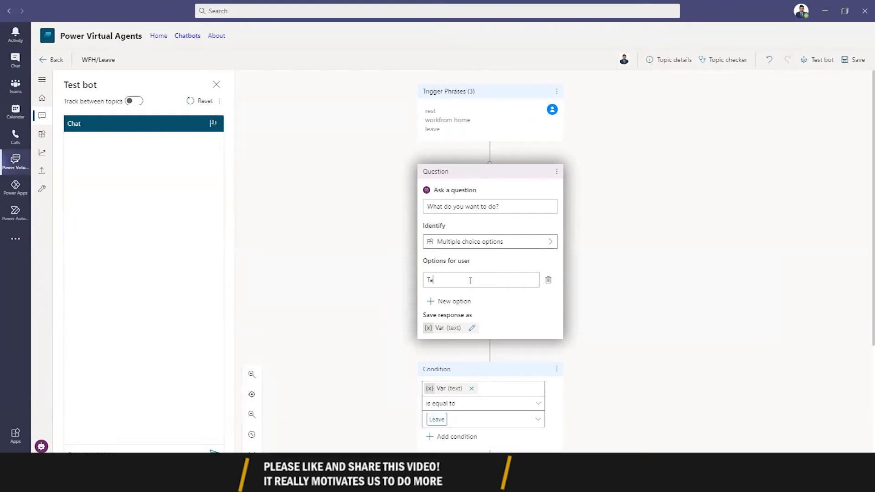
text(ke a leave)
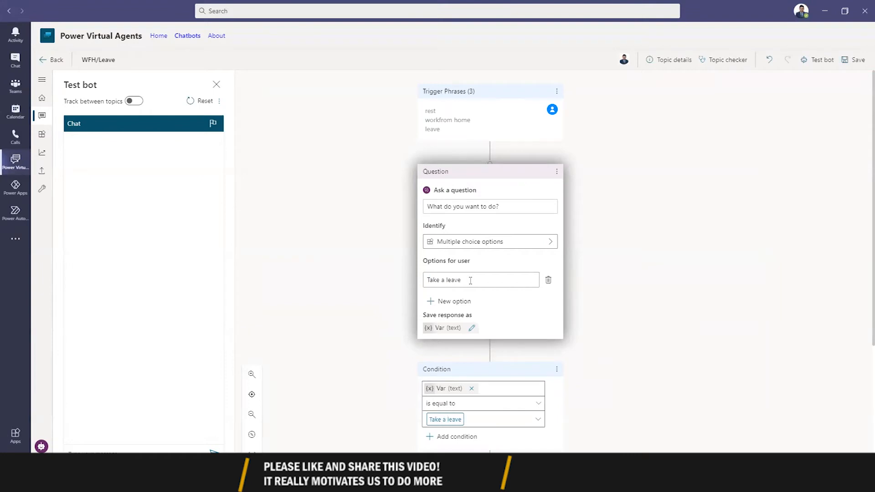
text(Workfrom ho)
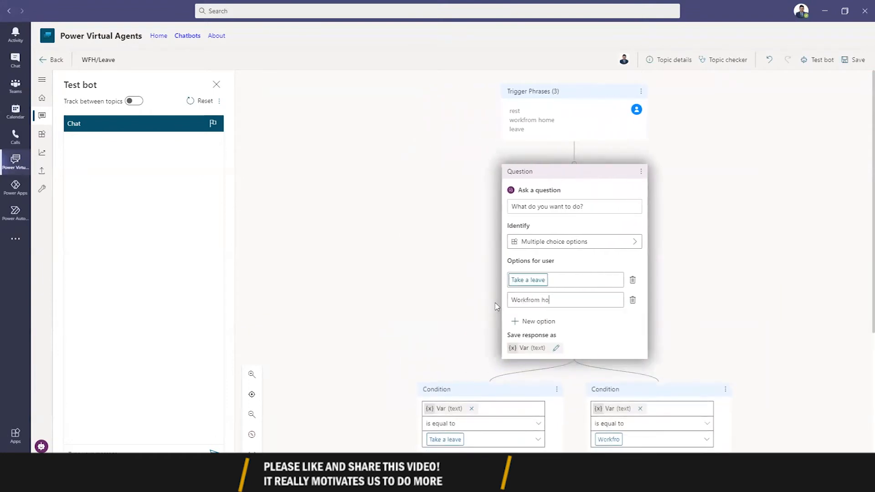
scroll(down, 3)
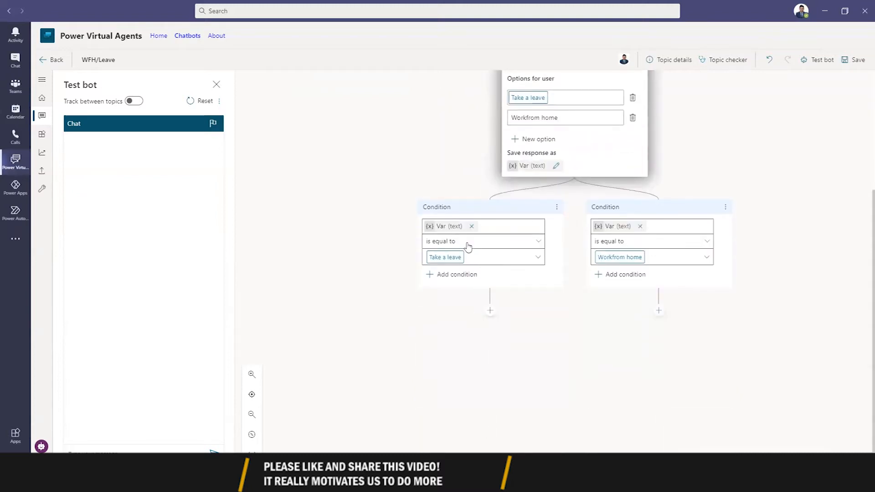
mouse_move(469, 282)
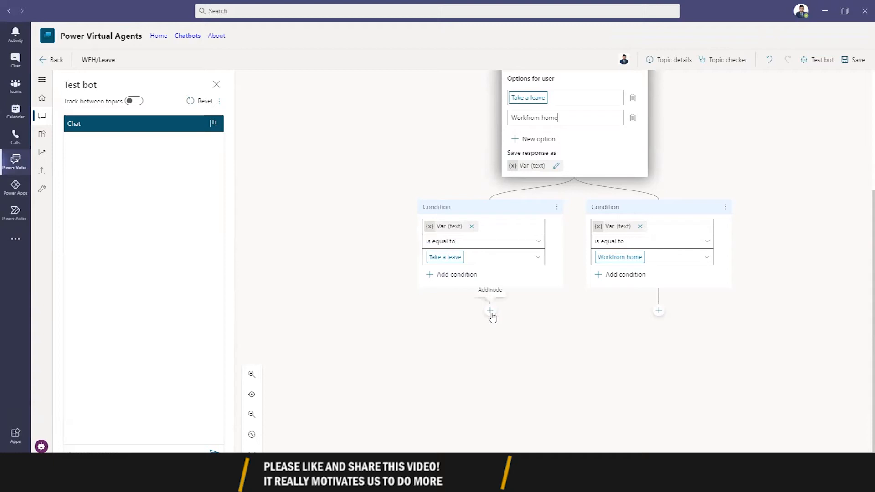
scroll(up, 3)
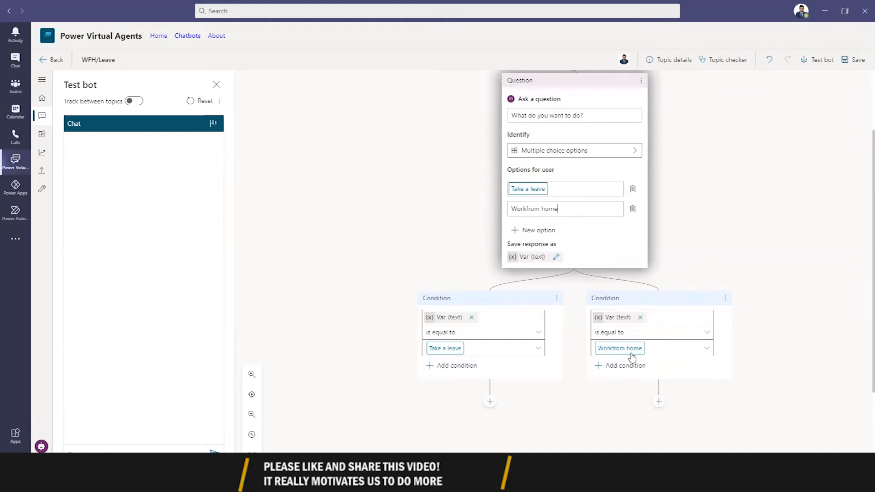
scroll(down, 3)
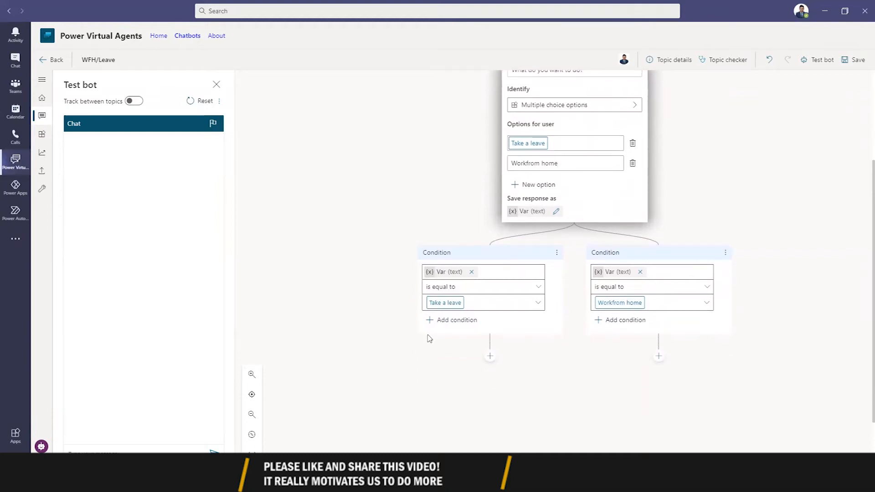
Under Take a leave, ask 'What is the reason for your leave', saving the entire response
click(489, 356)
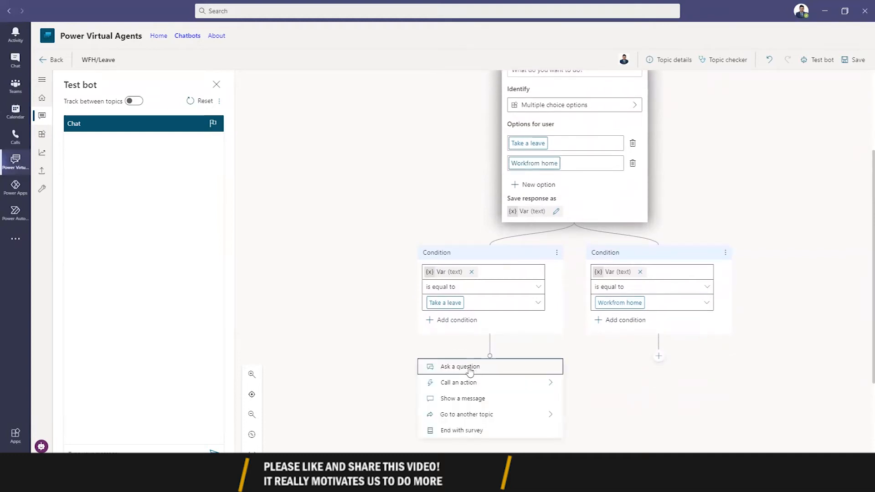
click(459, 366)
text(What is the rea)
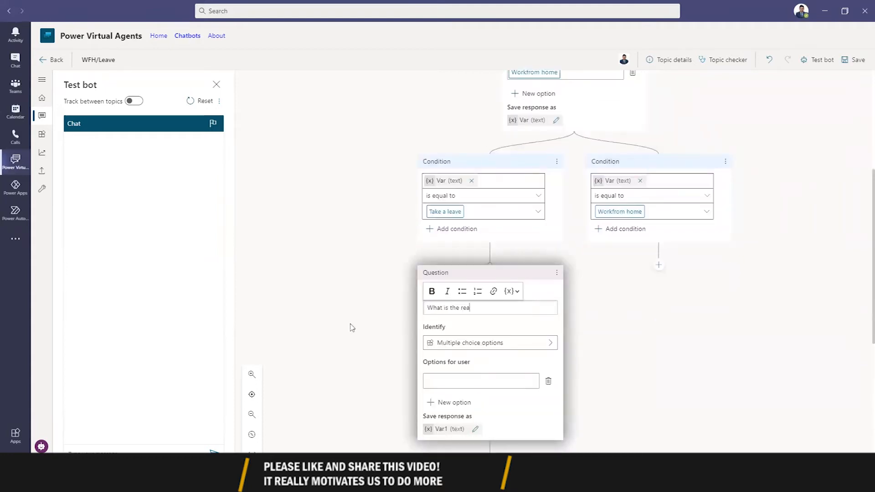
text(son for your)
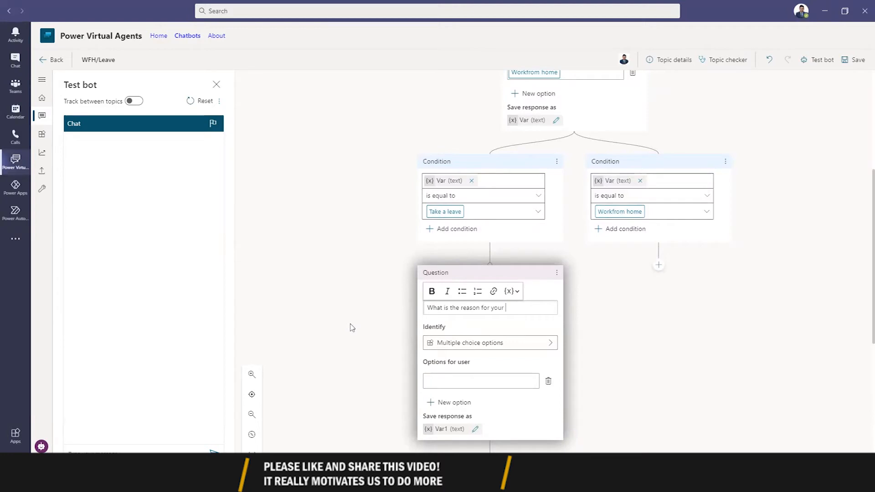
text(leave)
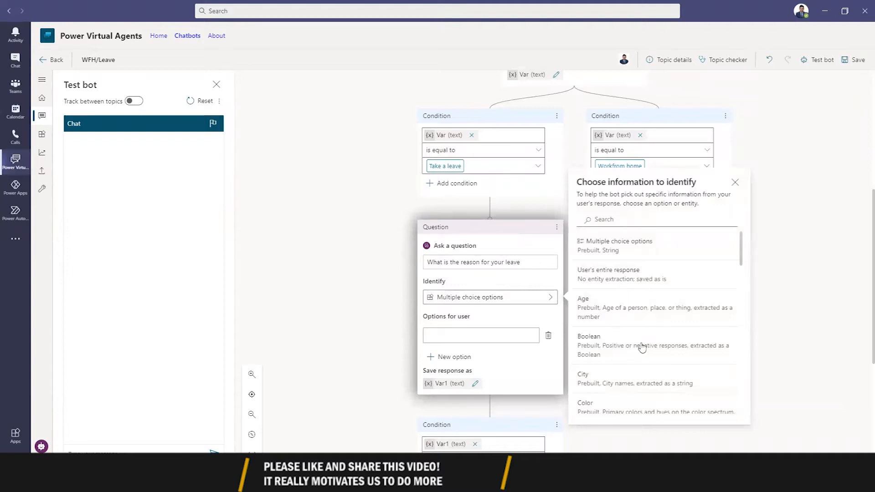
mouse_move(628, 274)
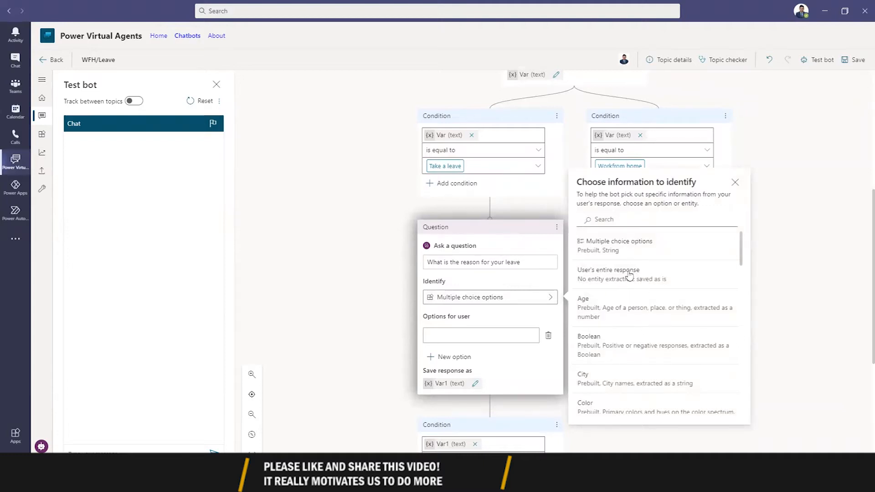
scroll(down, 3)
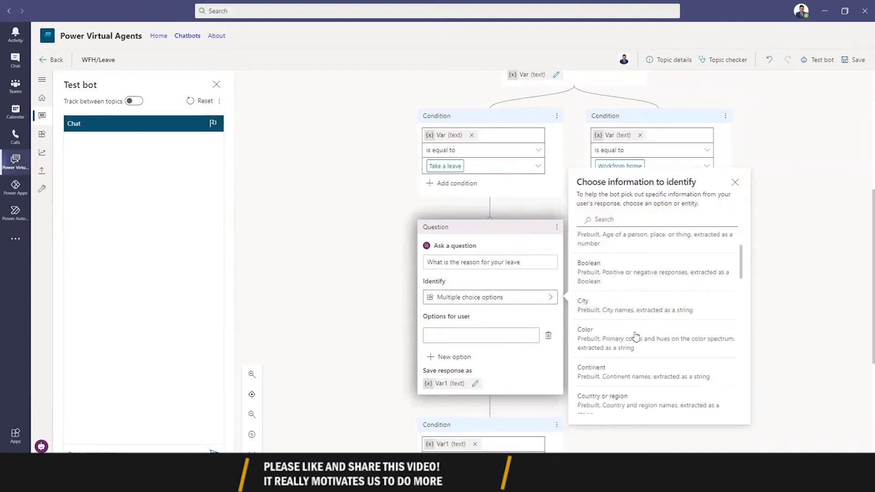
scroll(down, 3)
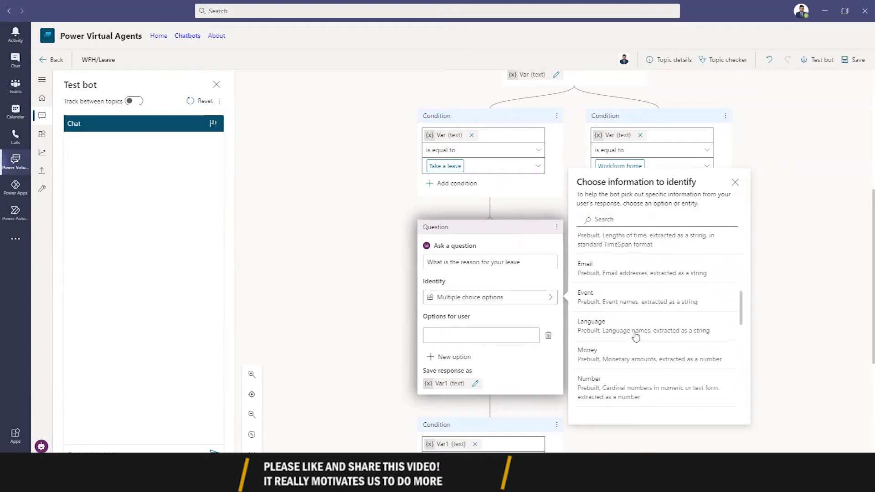
click(735, 182)
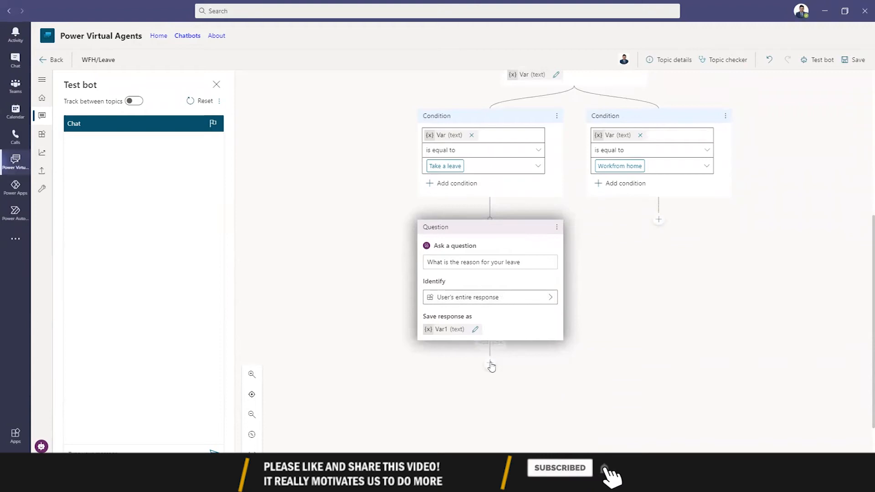
scroll(down, 3)
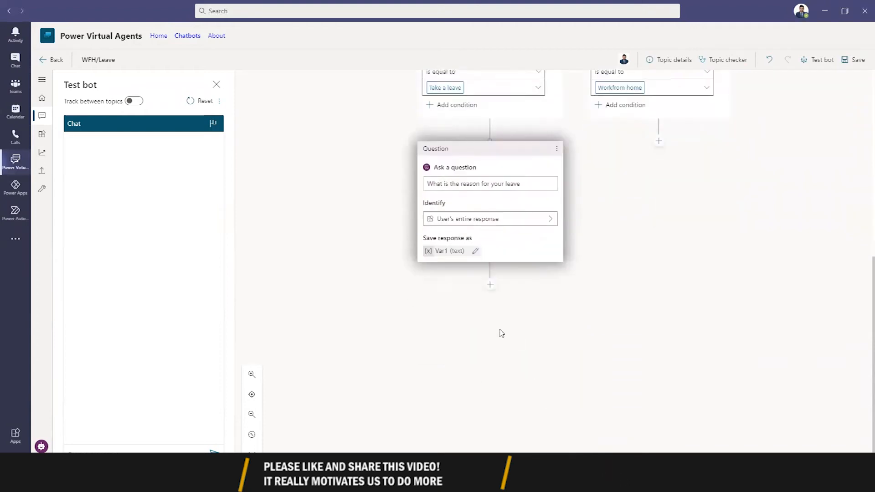
Add the question 'For which date you want to take leave?' identifying Date and time
click(489, 285)
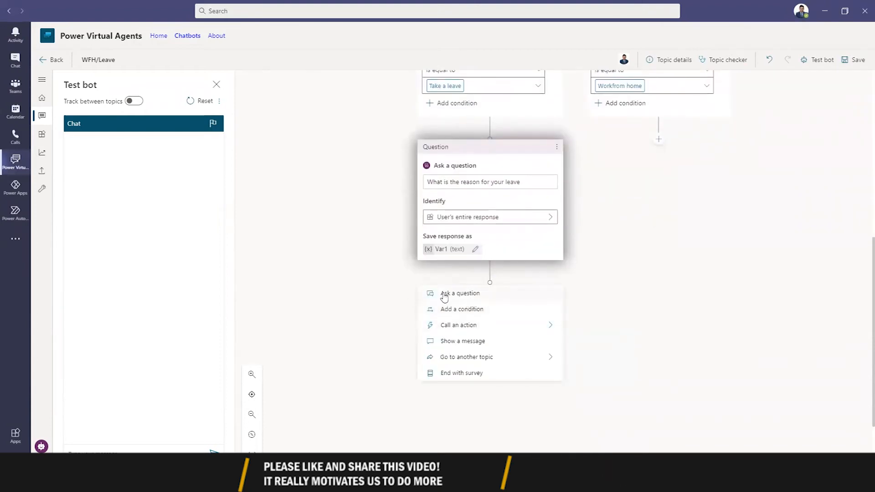
mouse_move(491, 300)
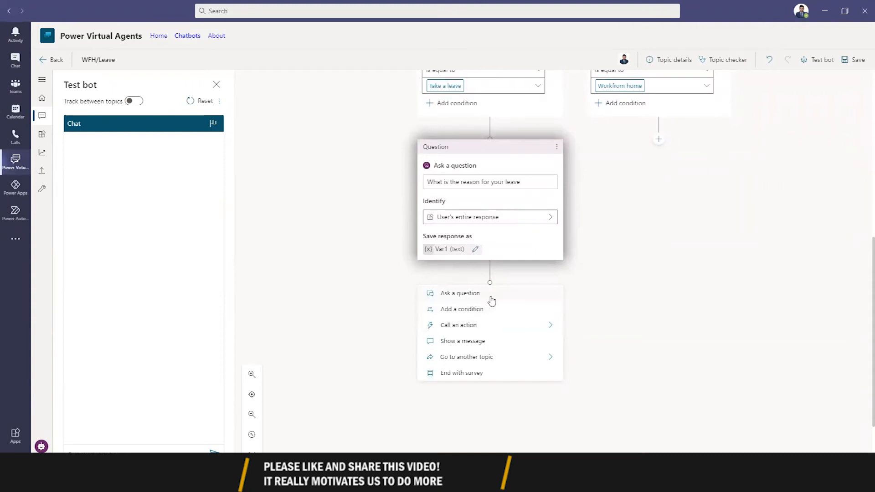
click(459, 293)
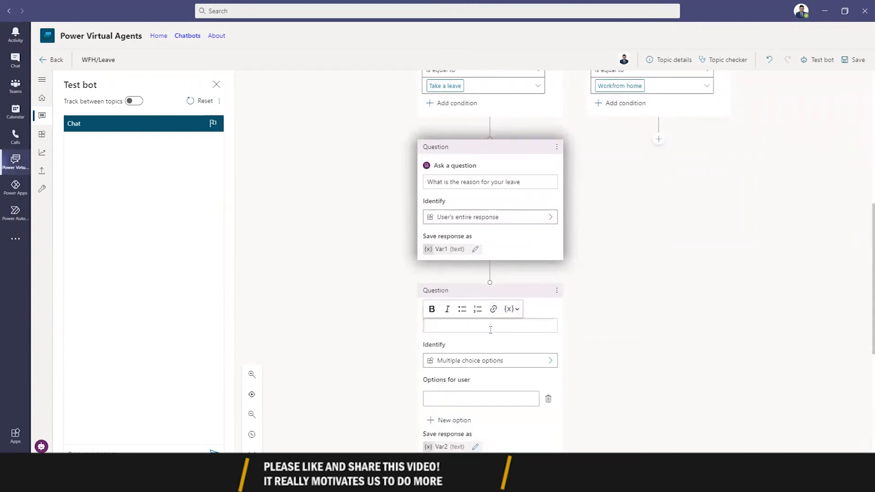
text(For which da)
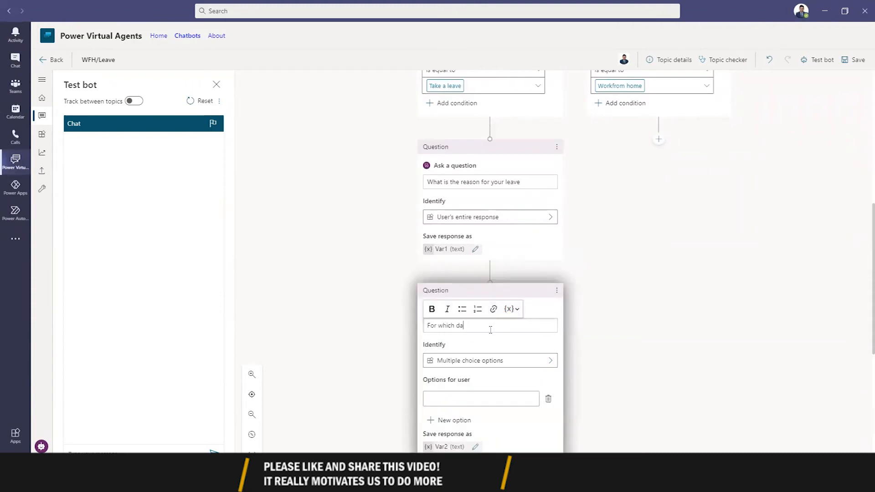
text(te you want to)
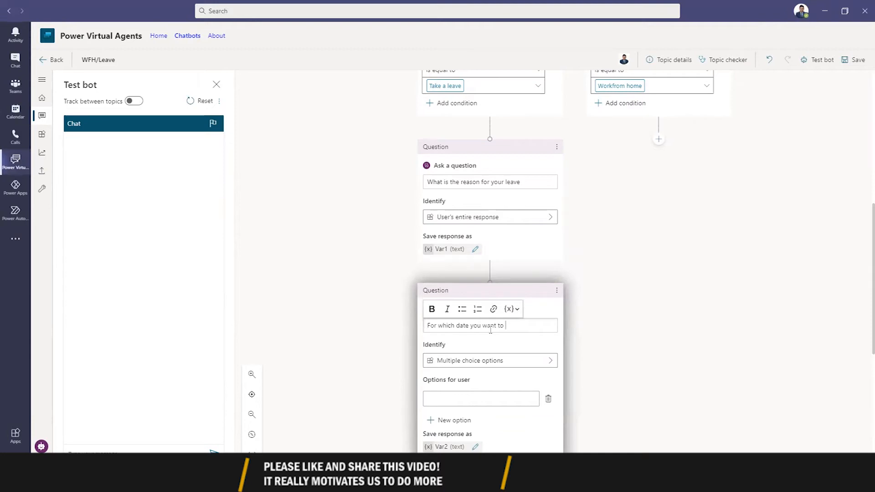
text(take leave e)
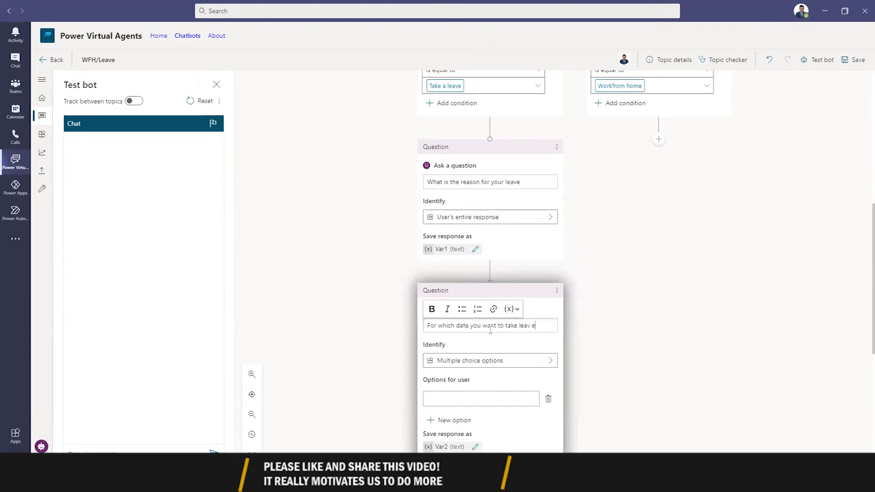
text(?)
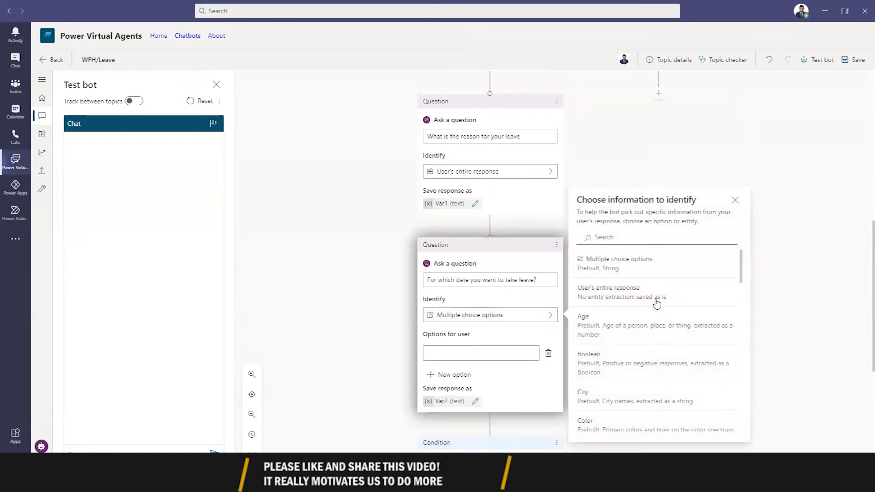
text(date)
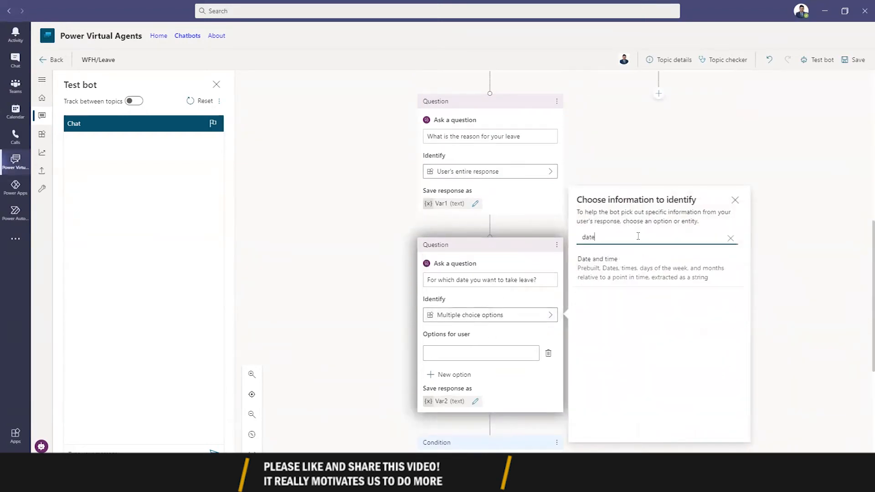
click(597, 259)
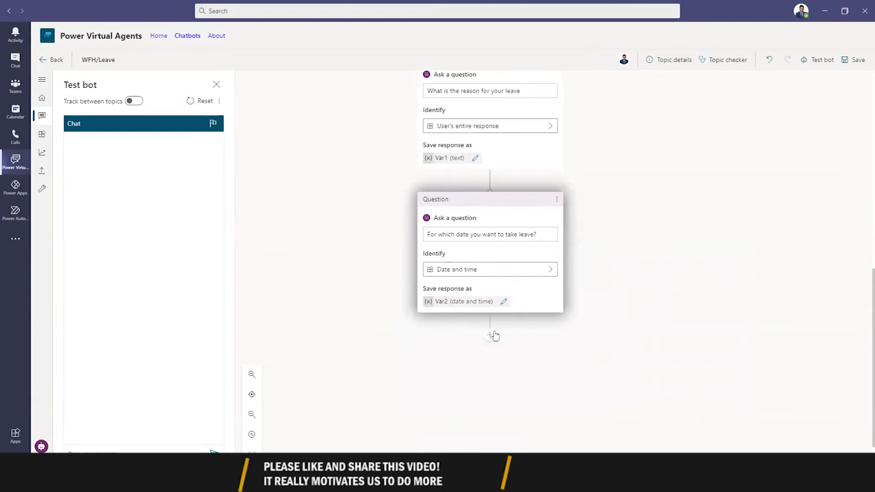
Add the question 'Please enter the email of your supervisor' identifying an Email
click(493, 336)
text(Please ent)
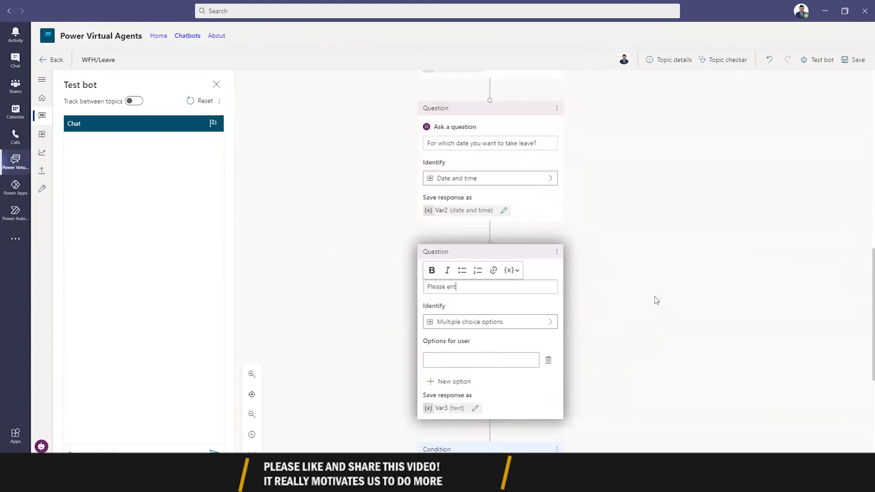
text(er the email)
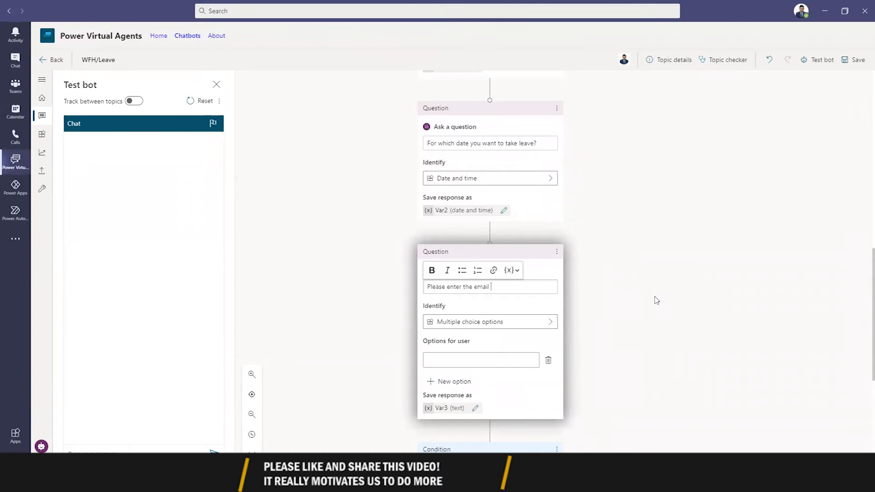
text(of your super)
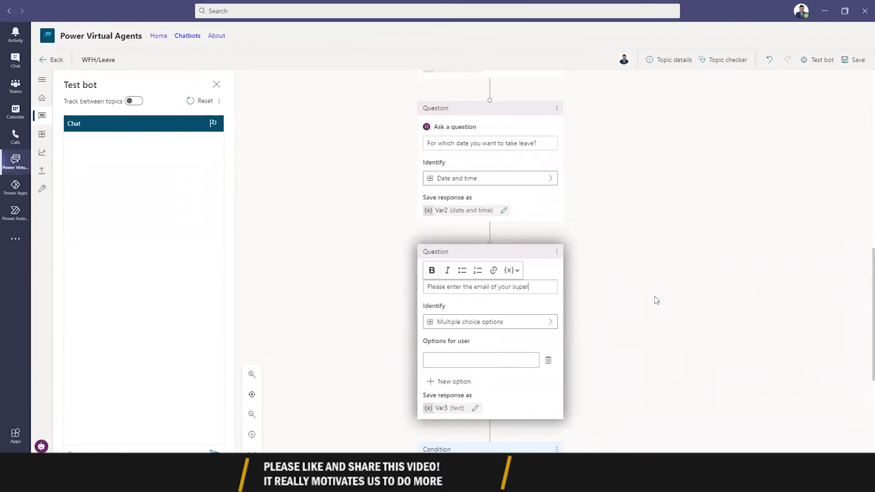
text(visor)
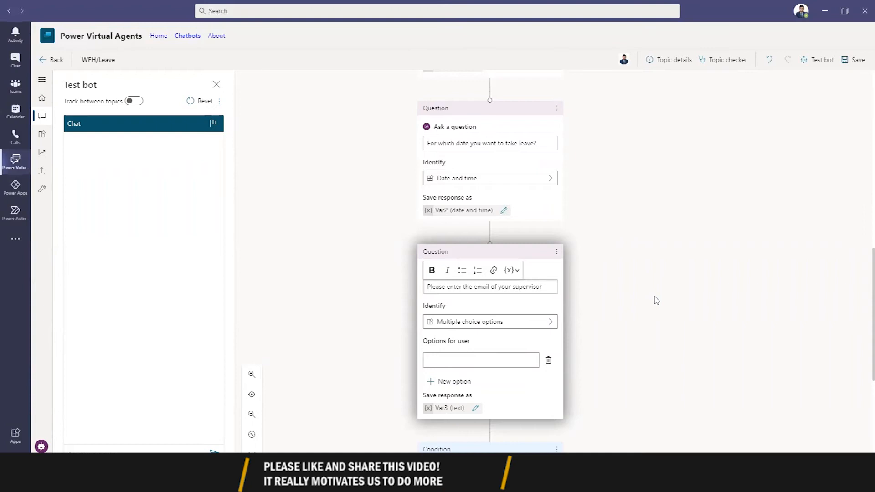
scroll(down, 3)
text(emai)
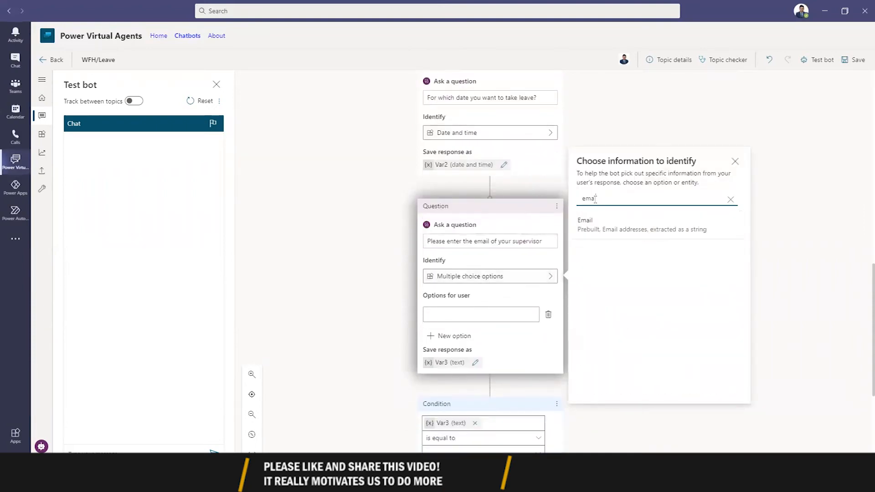
click(584, 224)
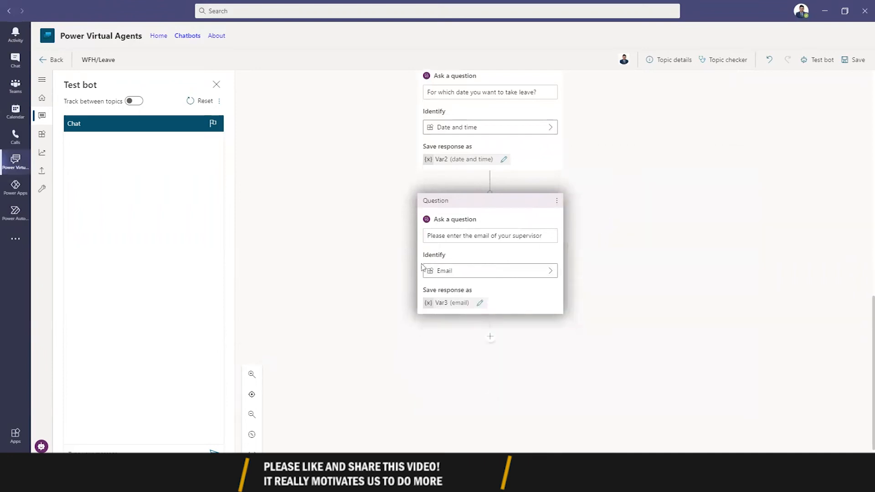
click(490, 336)
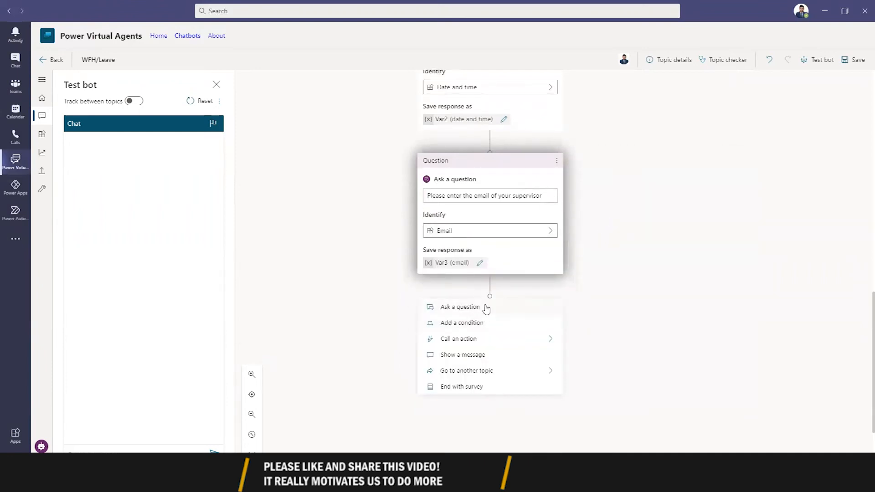
Add the message 'We have sent your request to supervisor.' below the email question
click(462, 354)
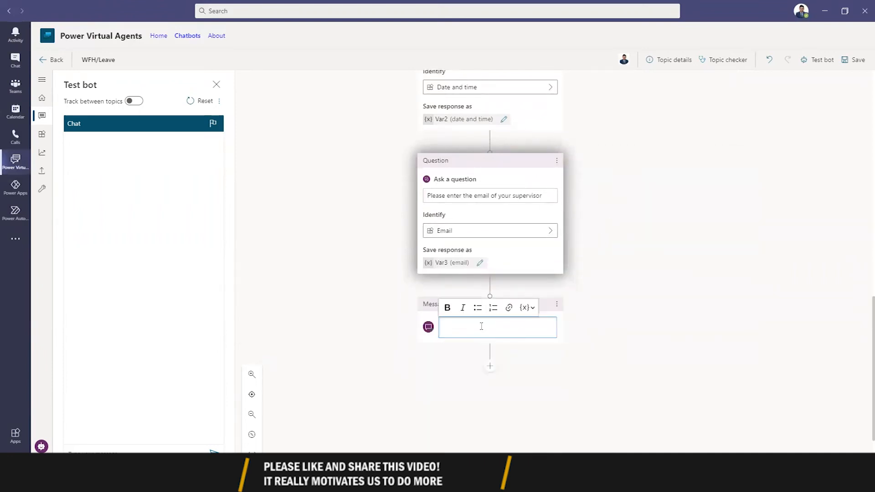
text(We have sent your request to su)
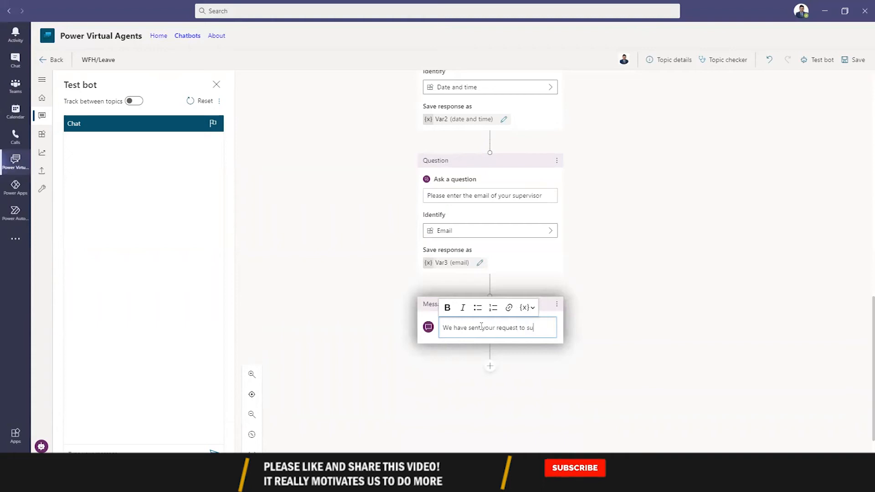
text(pervisor)
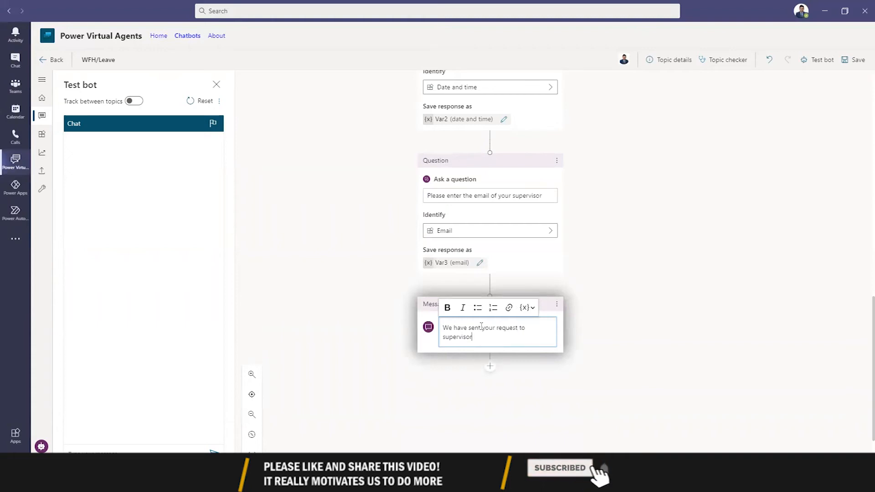
text(.)
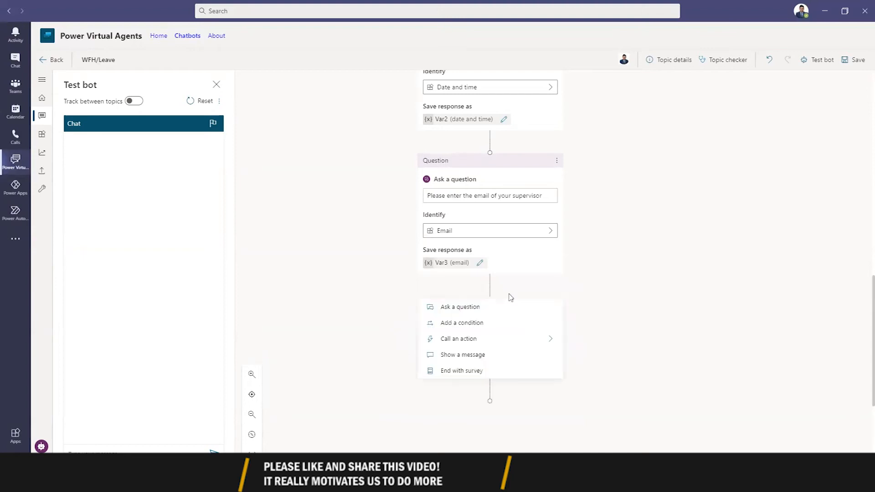
click(457, 338)
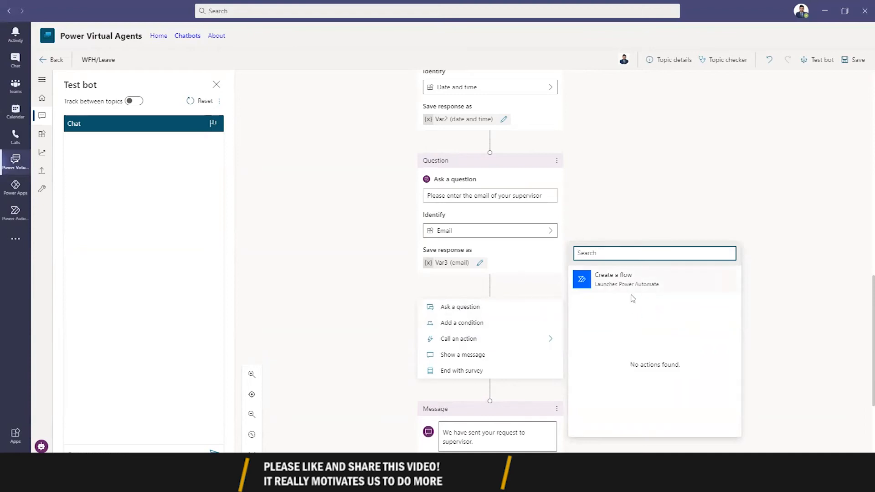
mouse_move(496, 263)
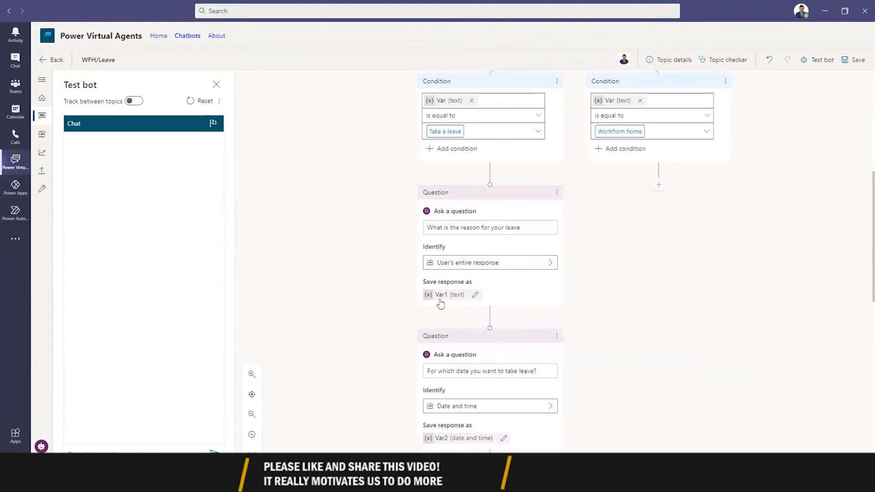
scroll(down, 3)
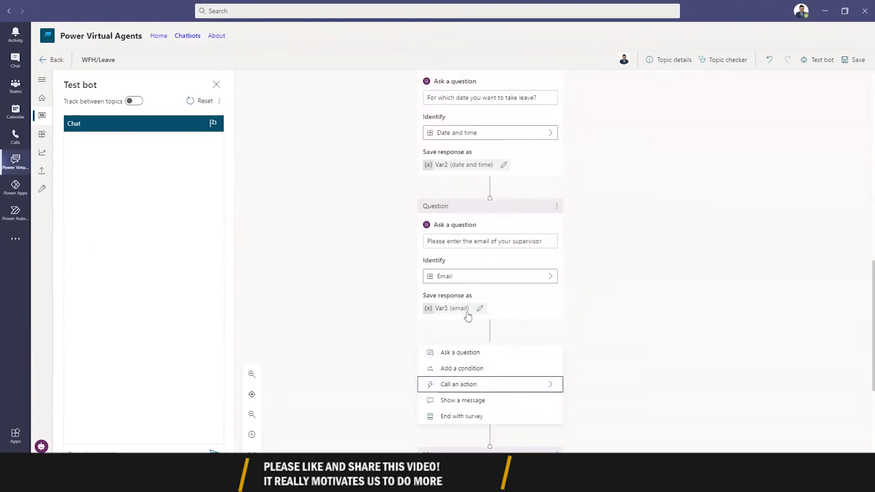
mouse_move(516, 388)
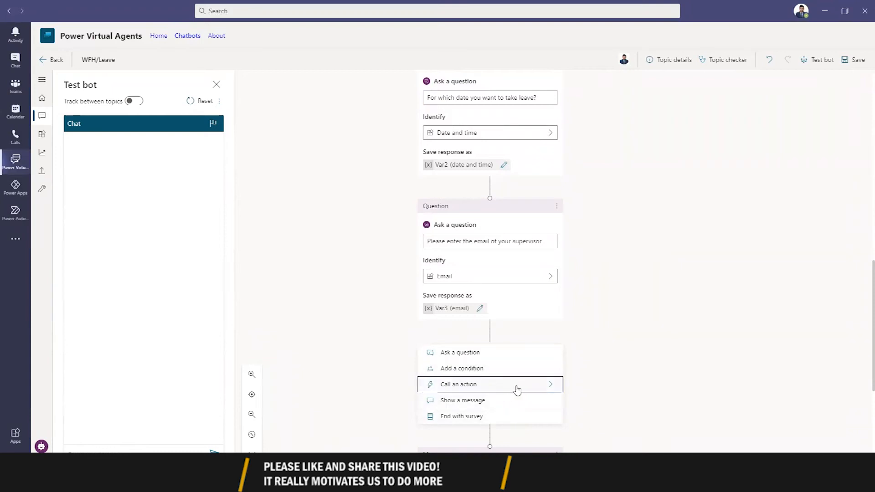
mouse_move(518, 390)
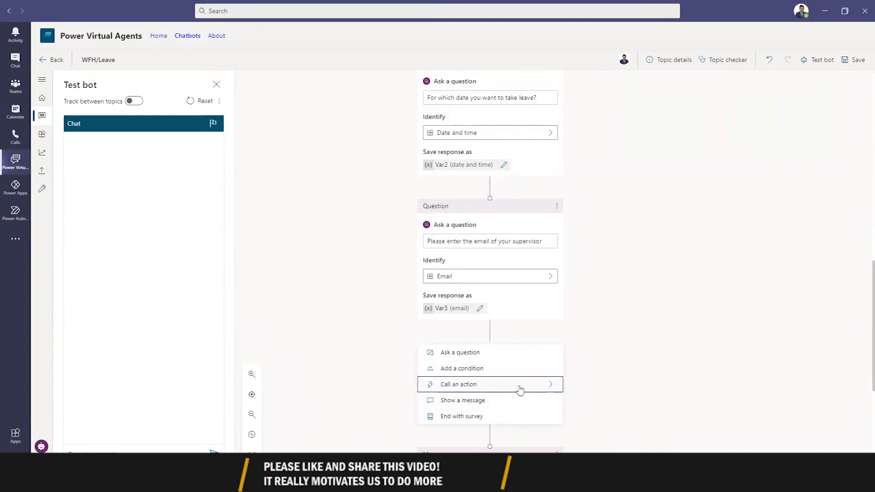
mouse_move(488, 333)
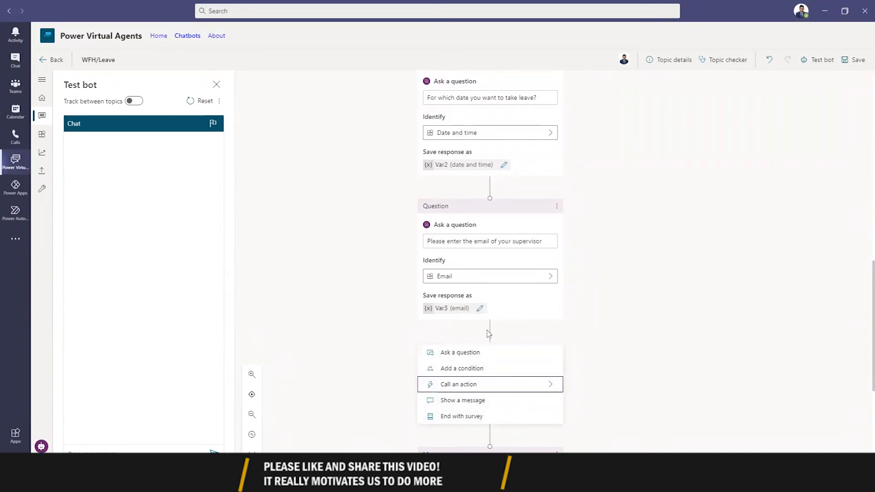
mouse_move(479, 308)
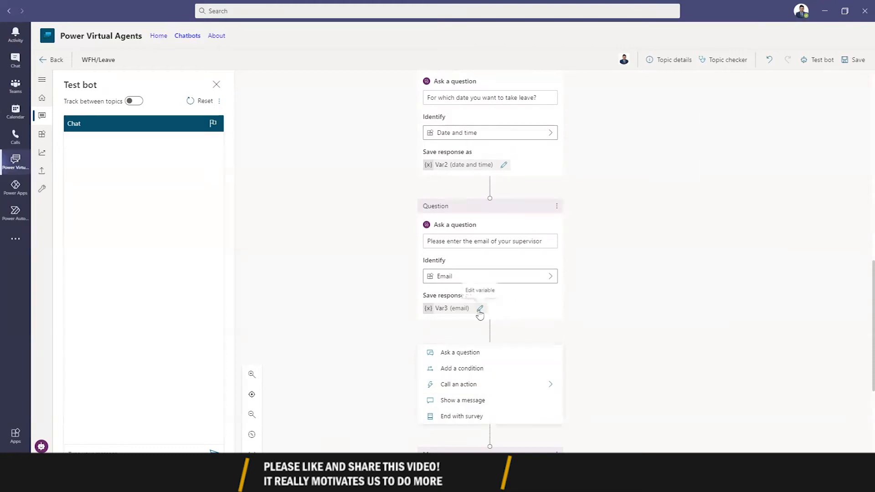
Rename variables Var3, Var2 and Var1 to varEmail, varDate and varReason
click(480, 309)
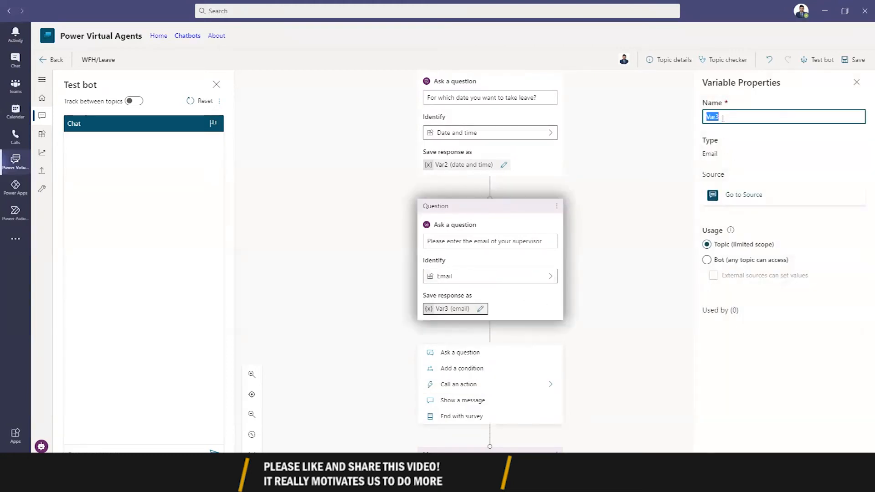
text(varEmail)
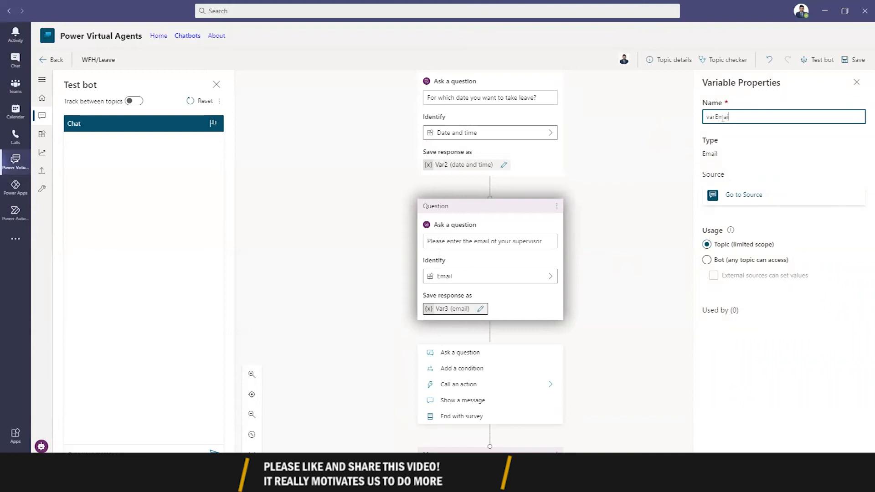
text(varEmail)
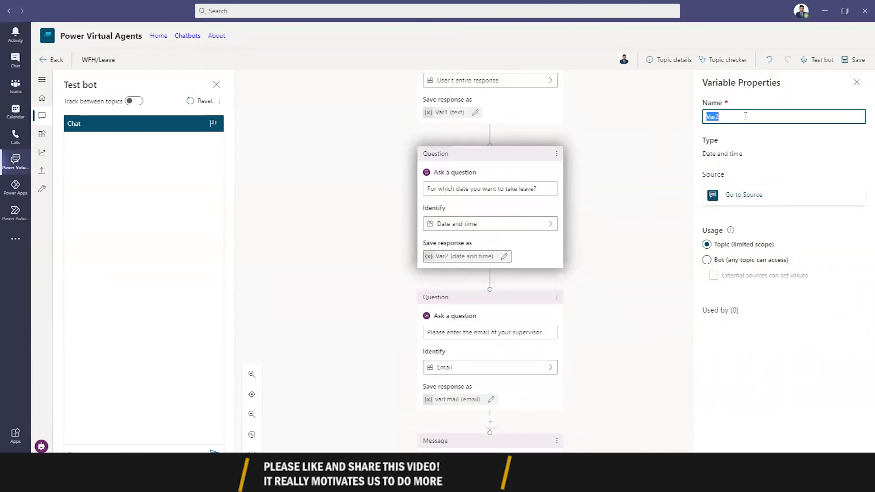
text(varDate)
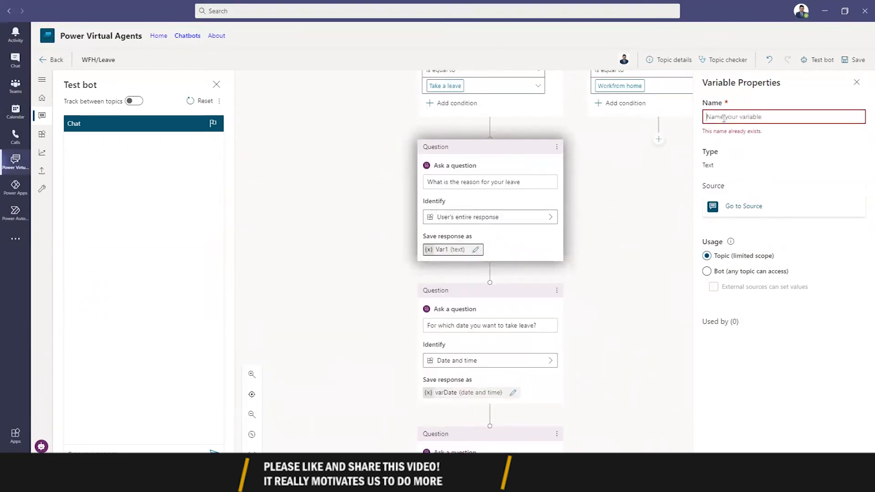
text(varReason)
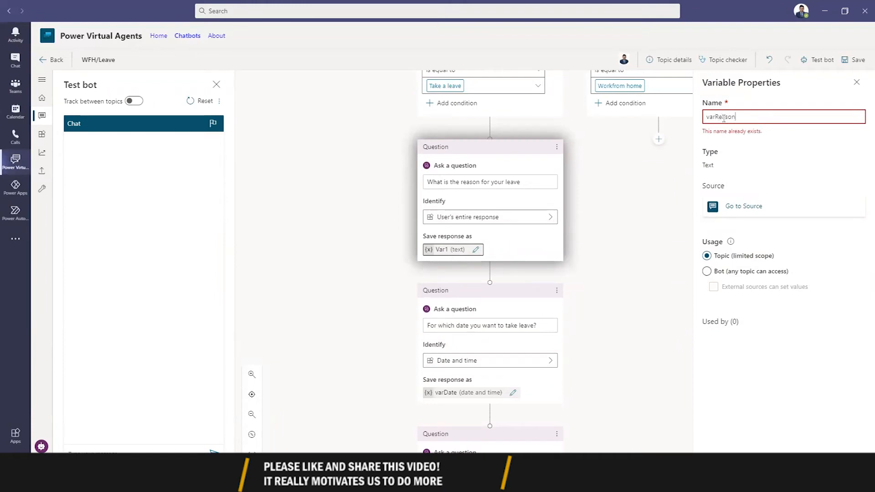
scroll(down, 3)
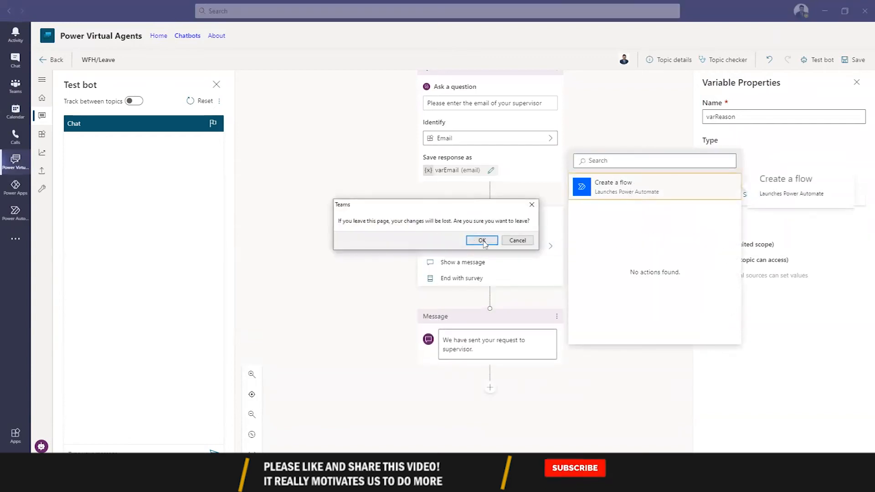
Leave the page and choose Create a flow under Call an action
click(481, 240)
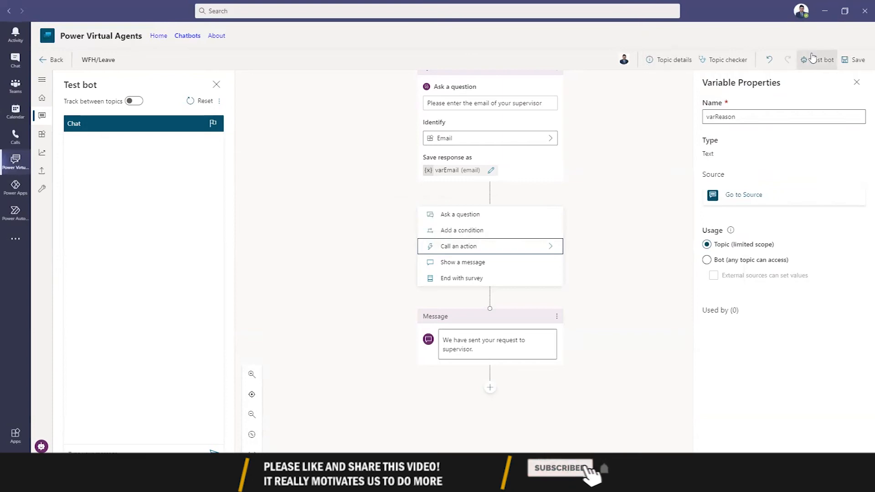
click(854, 59)
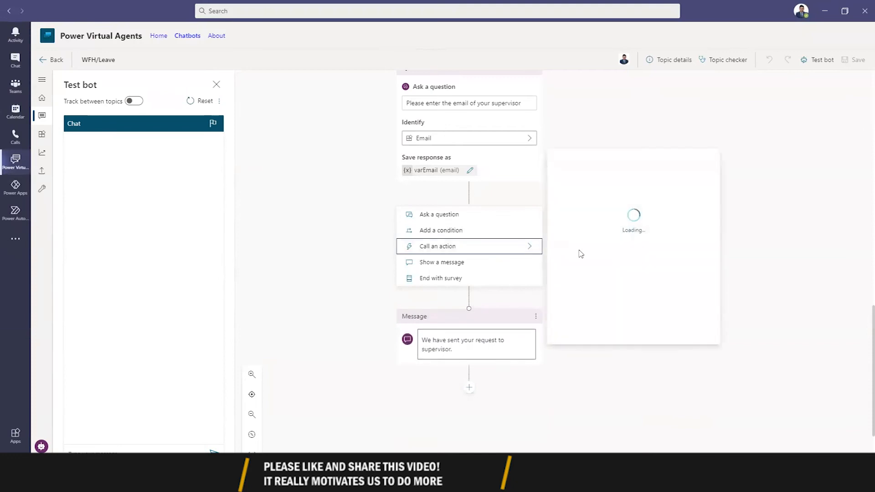
mouse_move(626, 241)
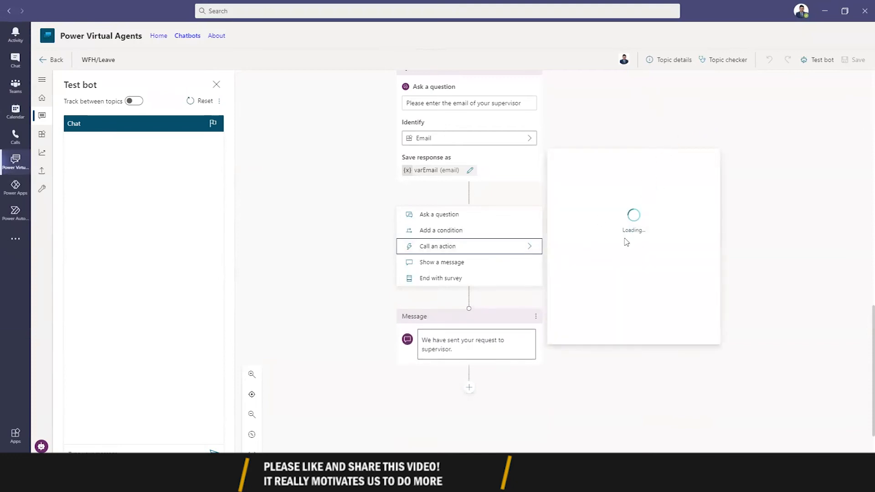
click(438, 246)
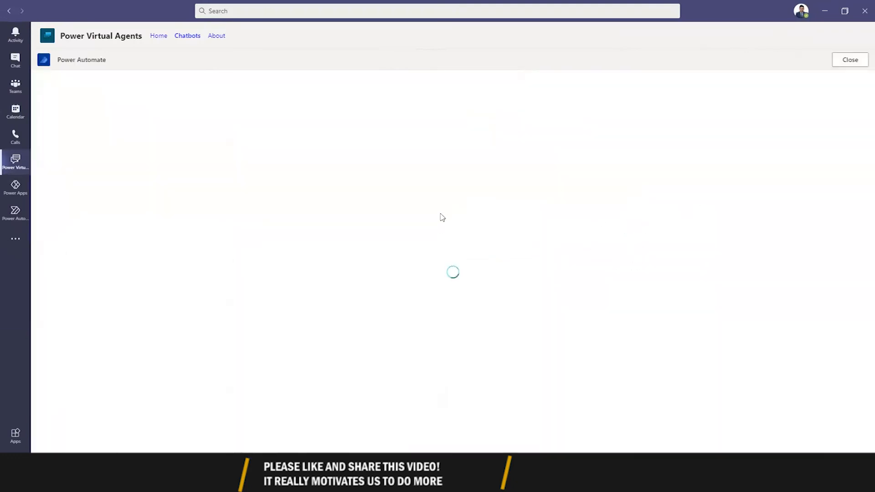
mouse_move(335, 110)
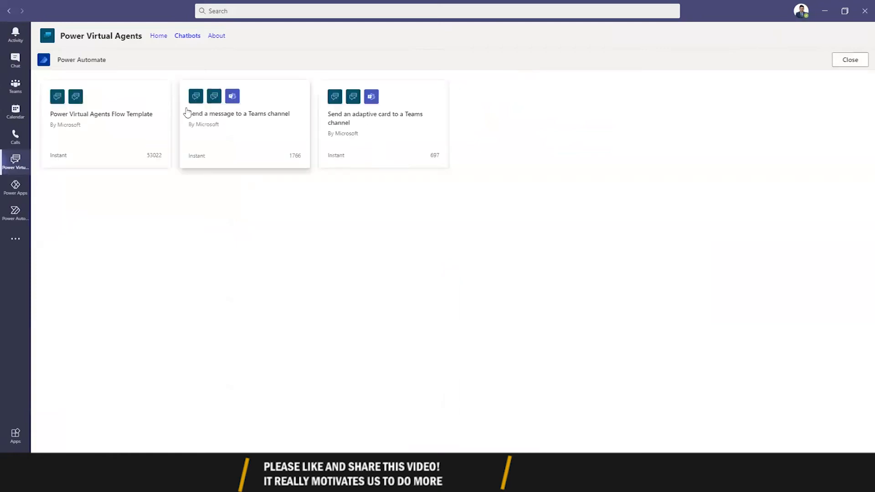
Start from the Power Virtual Agents flow template and title it 'Send an email to supervisor'
click(105, 122)
text(Sen)
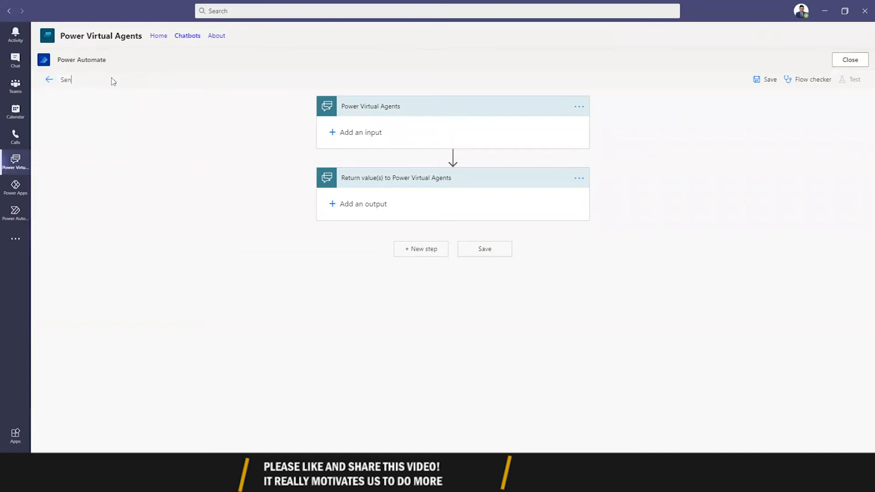
text(d an email)
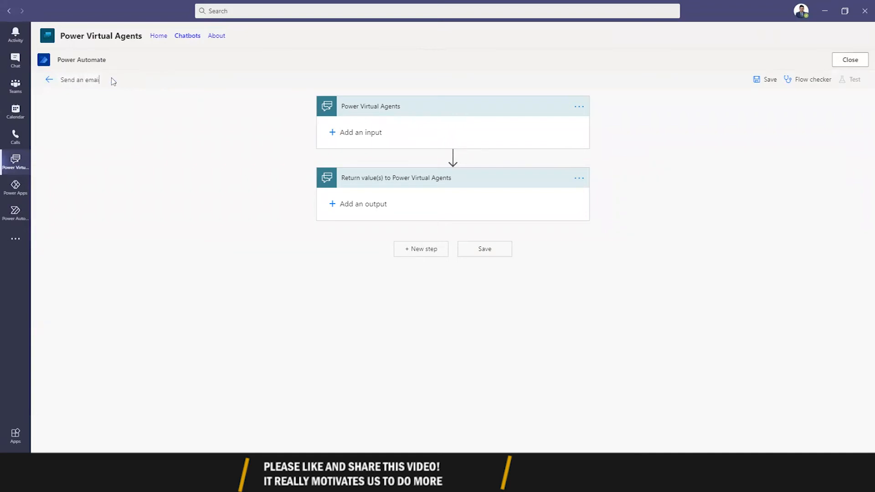
text(to superv)
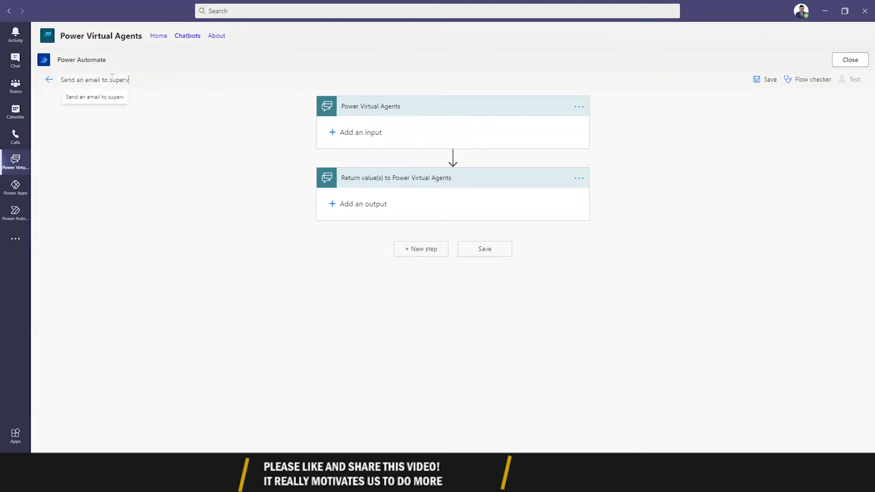
text(isor)
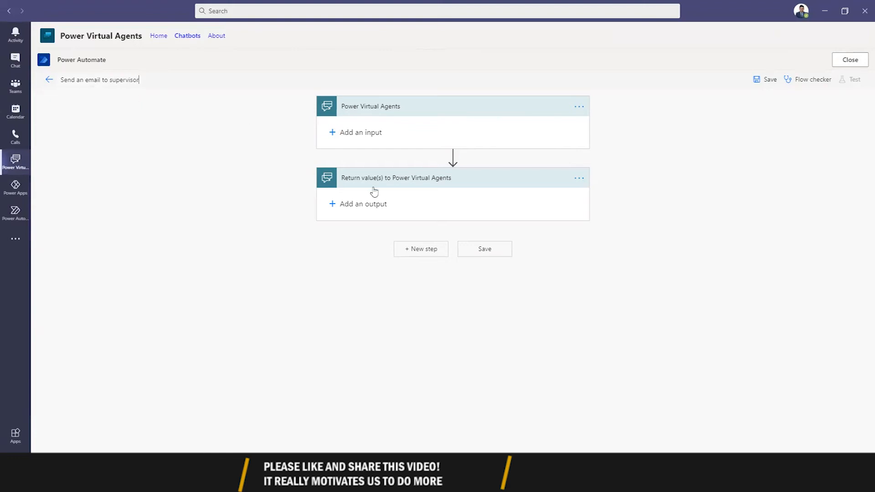
Add a text input named 'reason' to the flow trigger
click(360, 132)
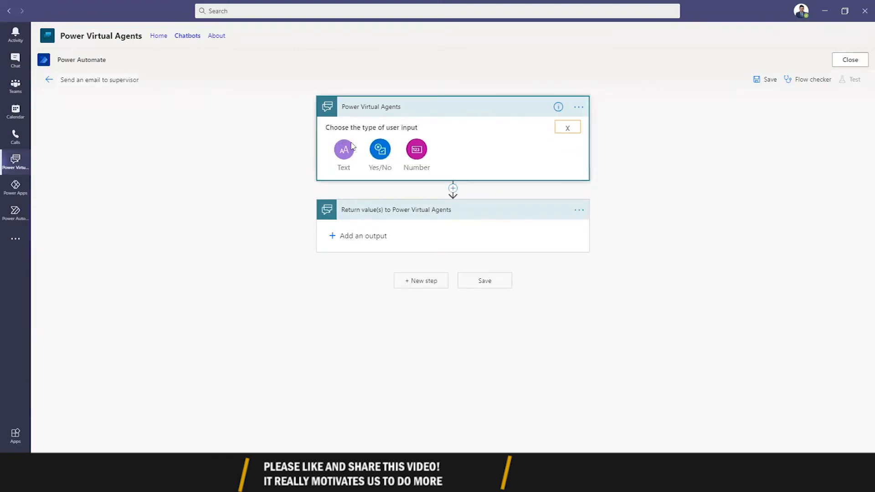
click(343, 149)
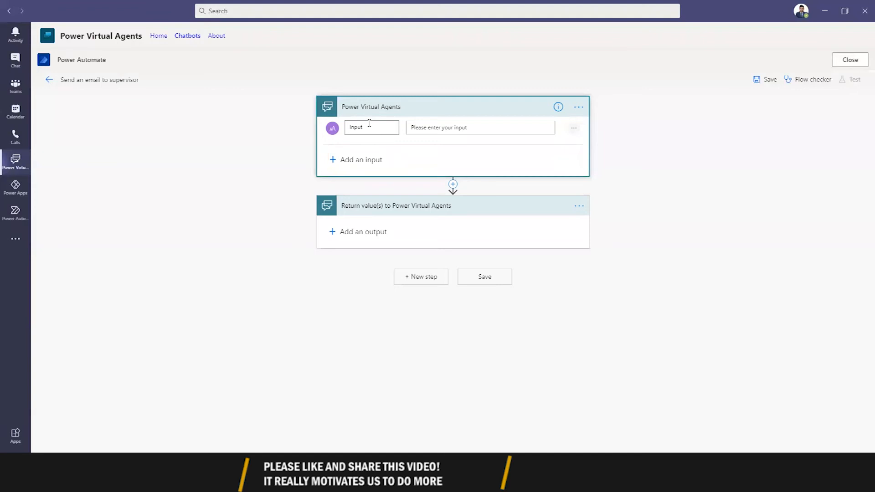
double_click(370, 127)
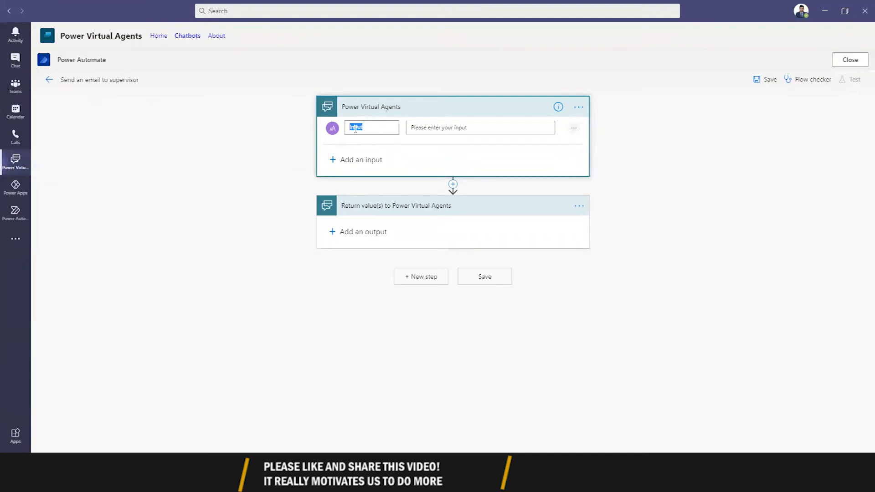
text(reason)
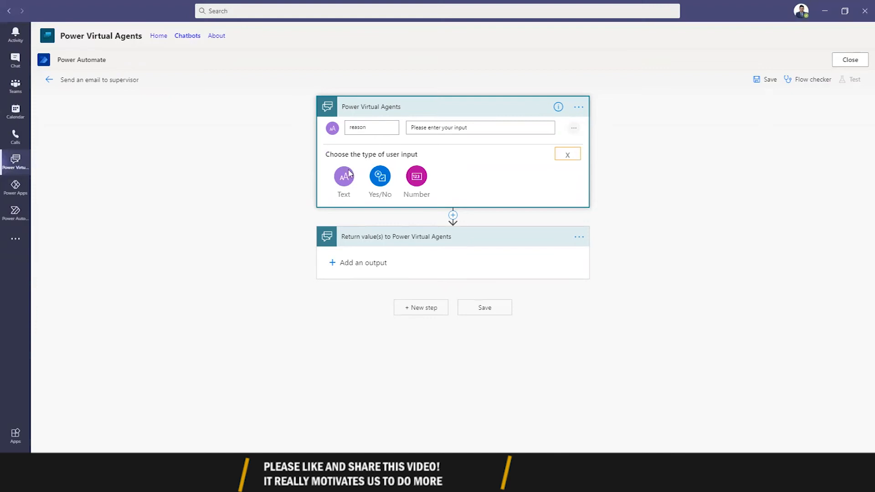
Add text inputs 'date' and 'email', then insert a new action step
click(343, 176)
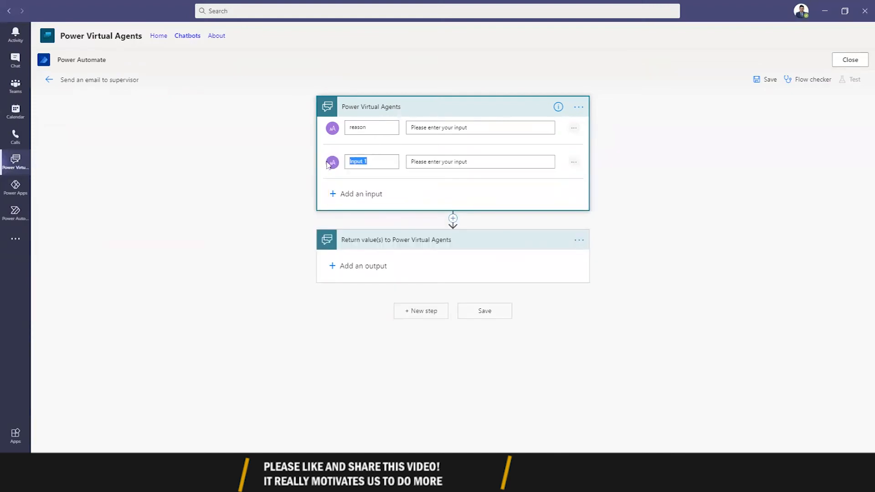
text(date)
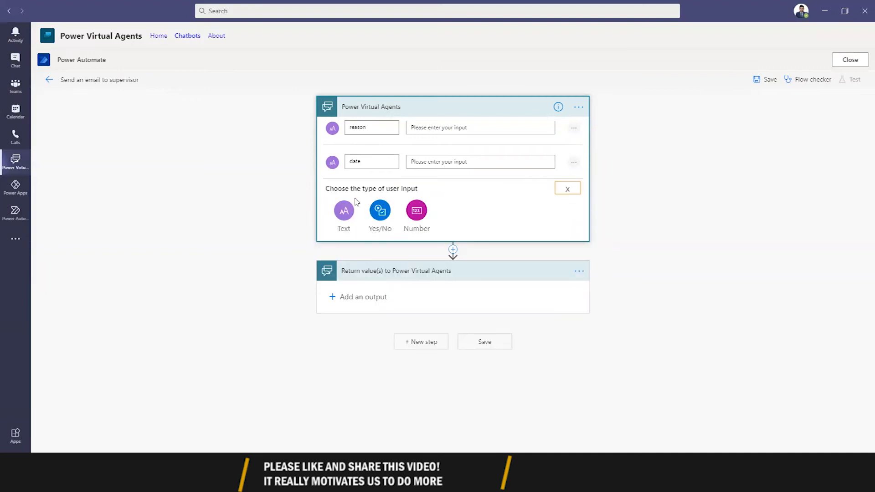
click(343, 211)
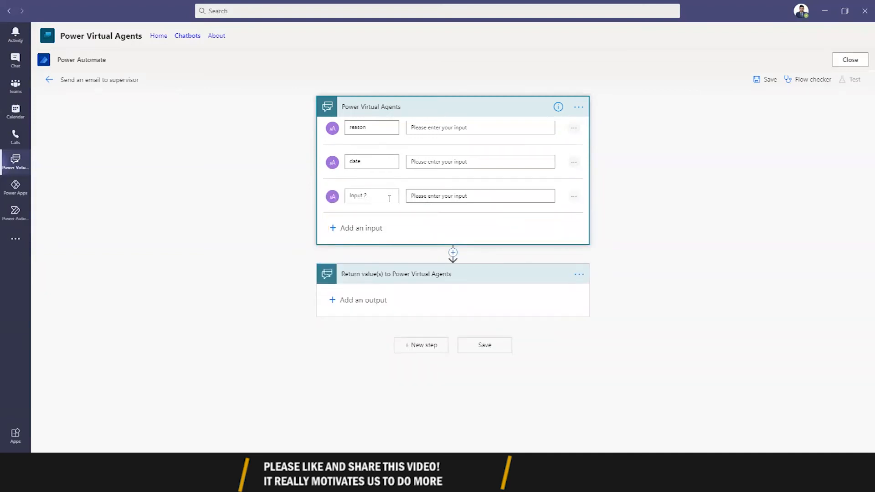
text(email)
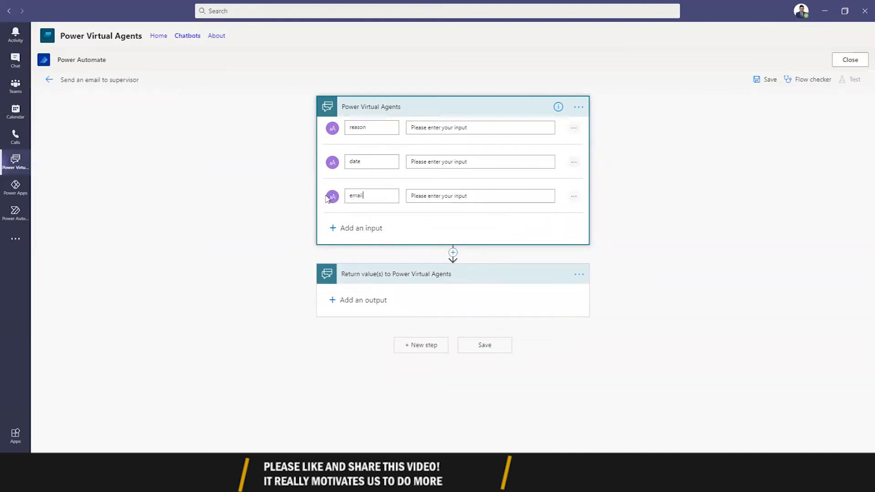
click(420, 345)
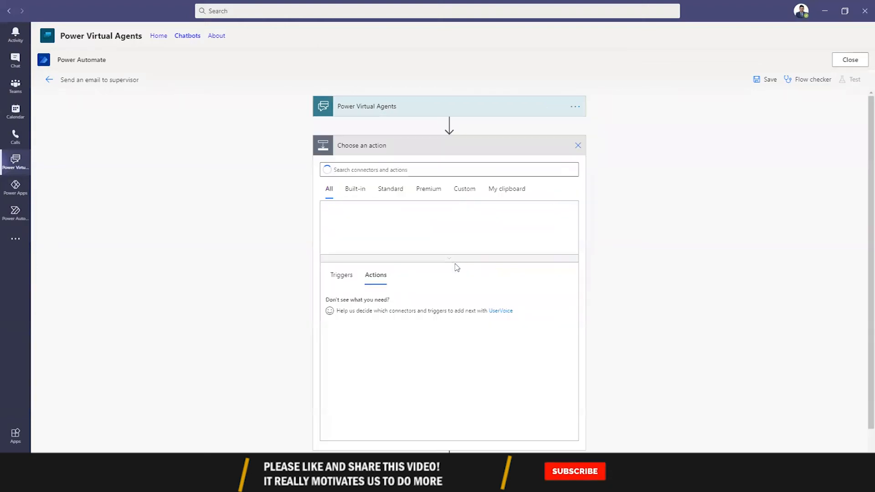
Search 'email' and add Office 365 Outlook's Send an email (V2) action
click(448, 170)
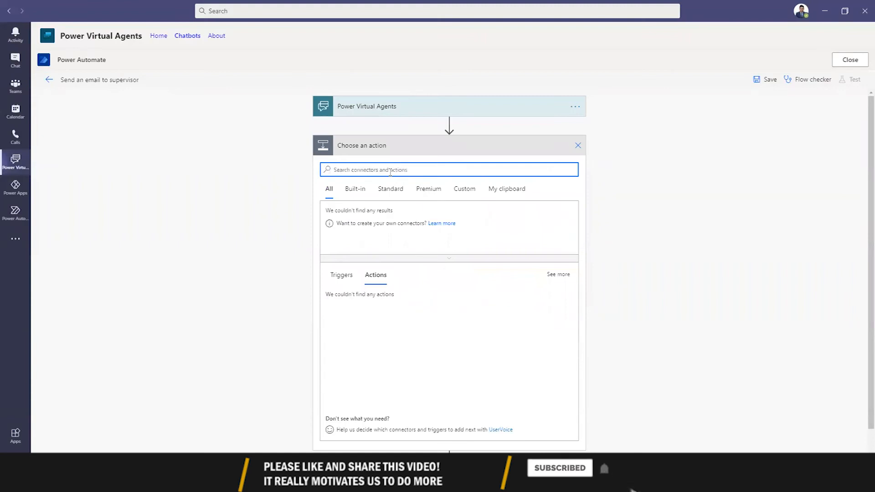
text(email)
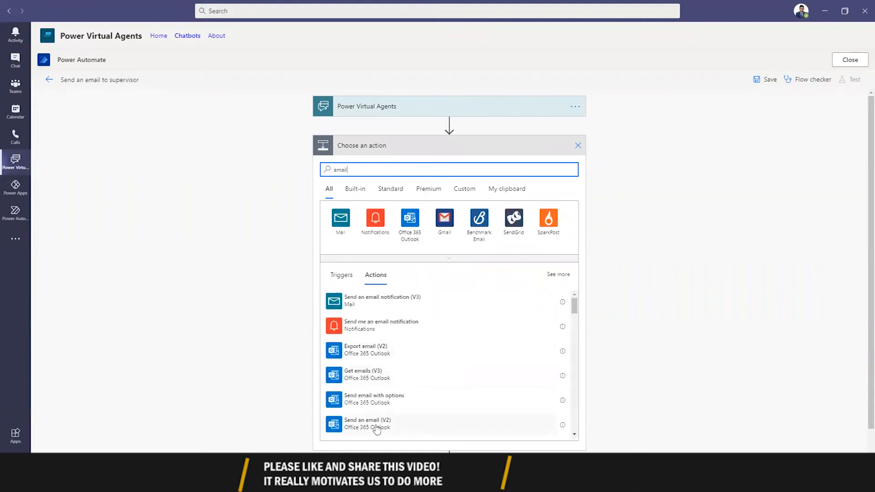
click(367, 423)
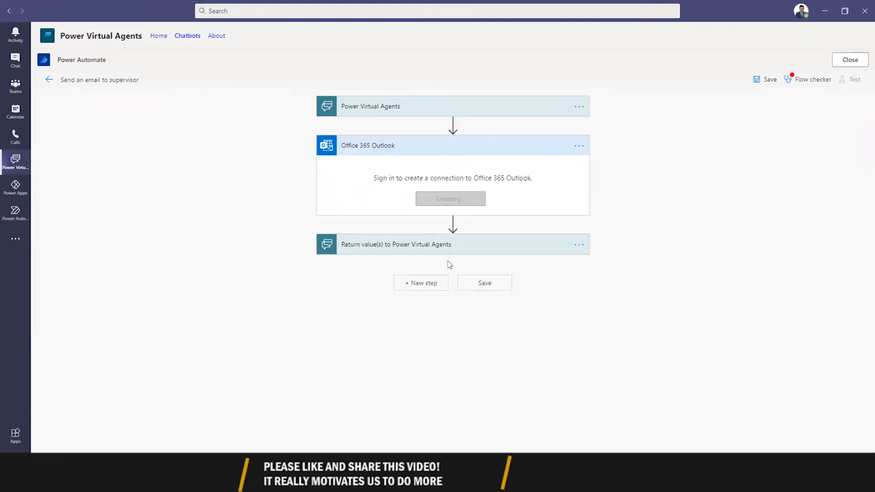
mouse_move(378, 112)
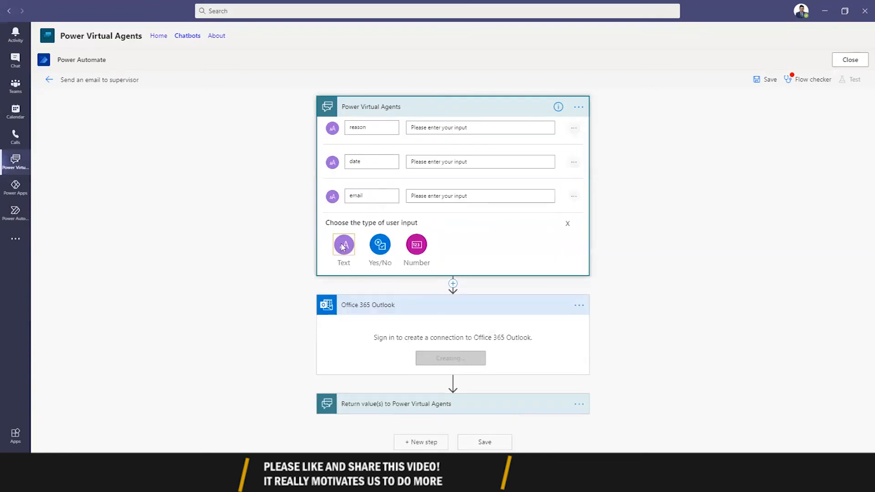
Add a fourth text input for the employee and begin filling the email recipients
click(344, 244)
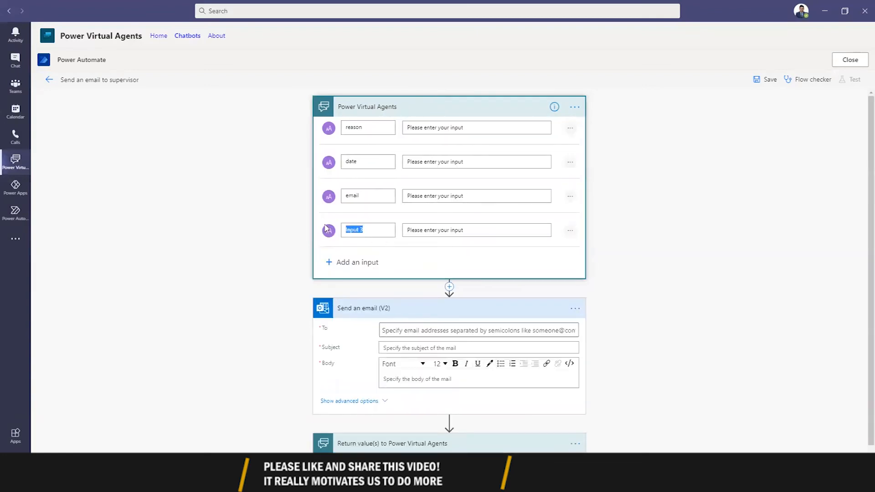
text(sender)
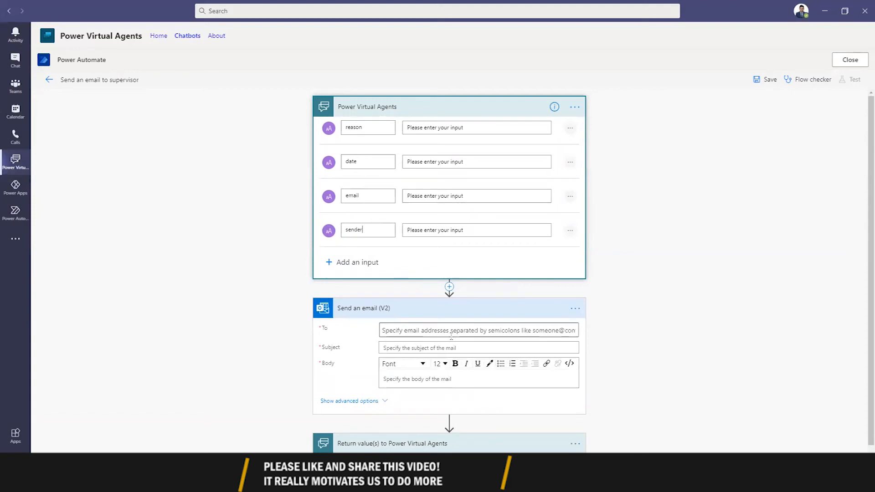
click(477, 330)
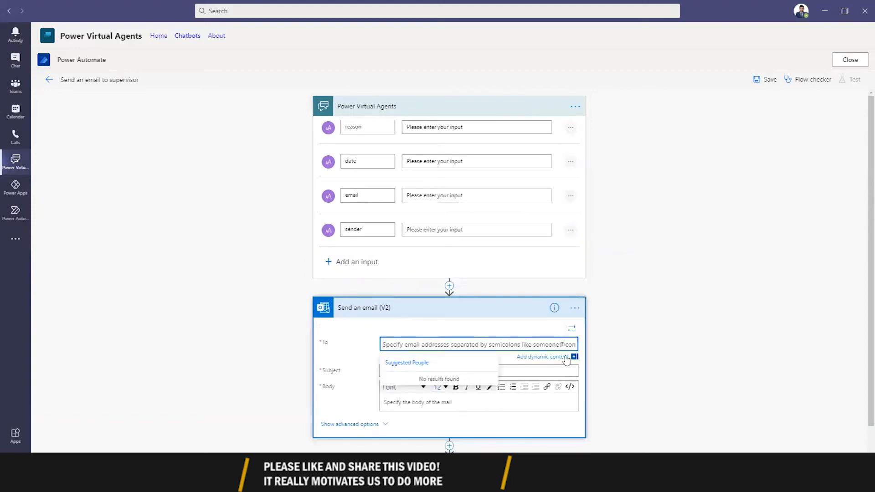
click(544, 358)
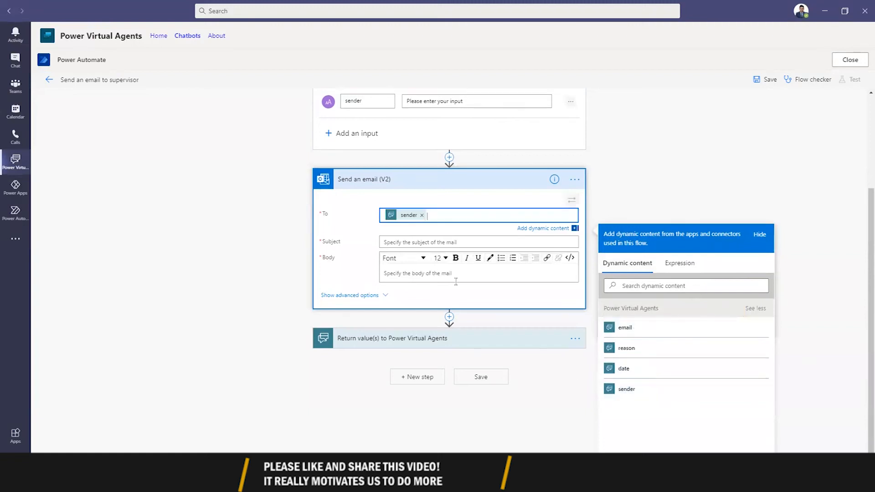
text(has)
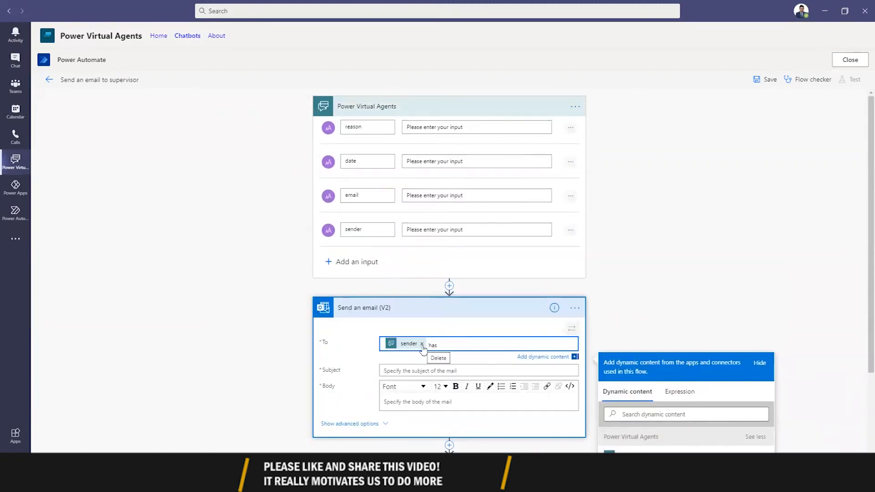
click(422, 343)
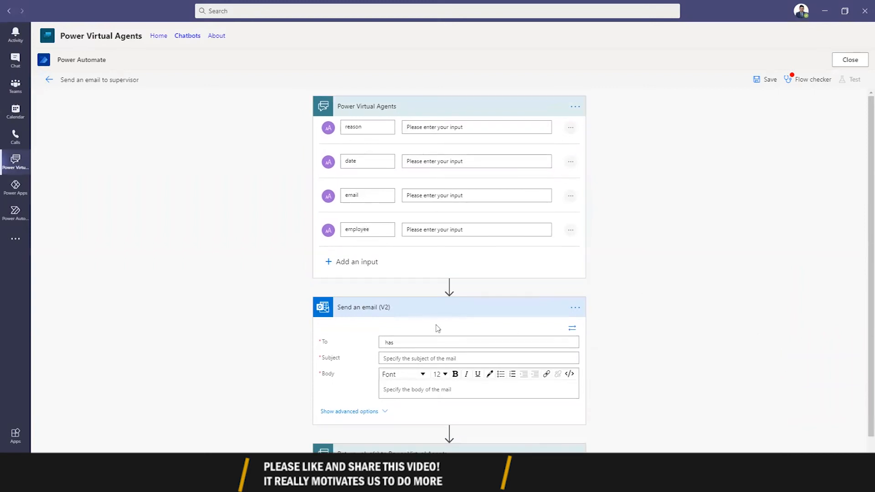
click(477, 342)
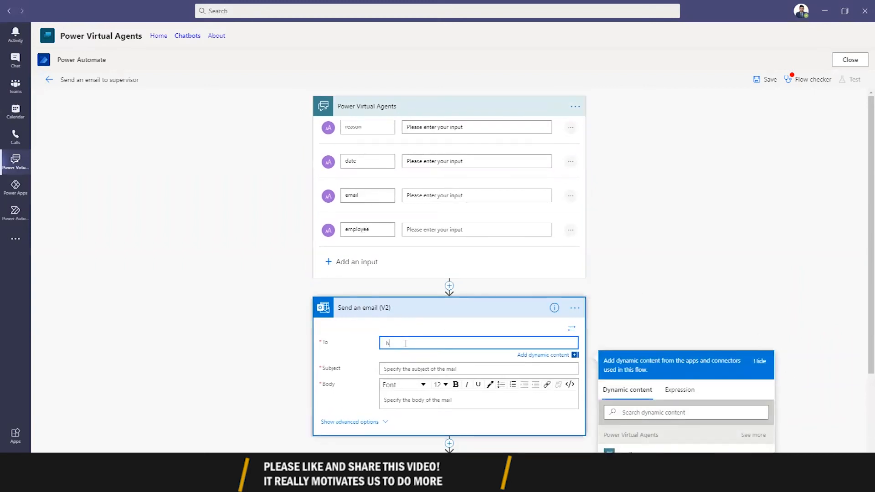
Make the email subject read employee plus 'has requested for leave'
scroll(down, 3)
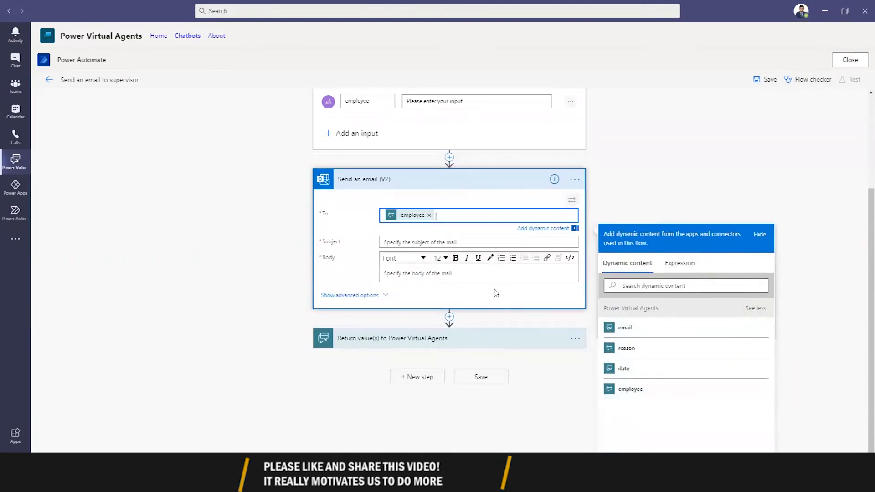
text(has requested)
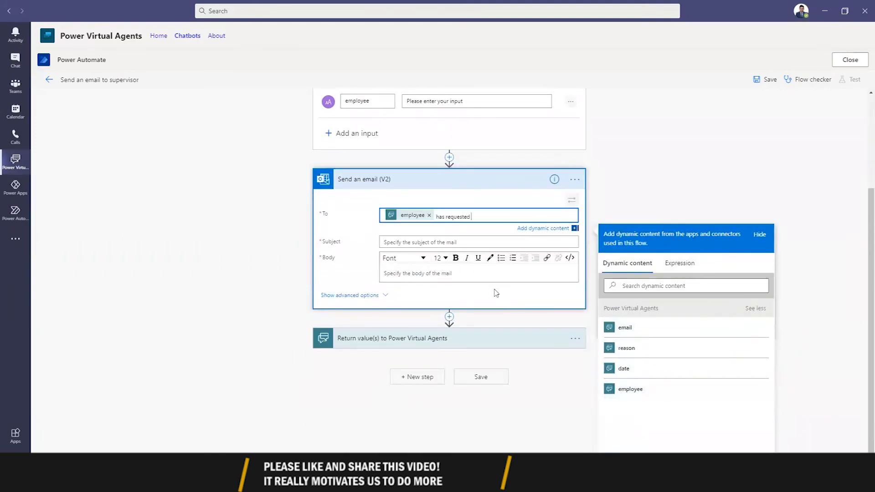
text(for leave)
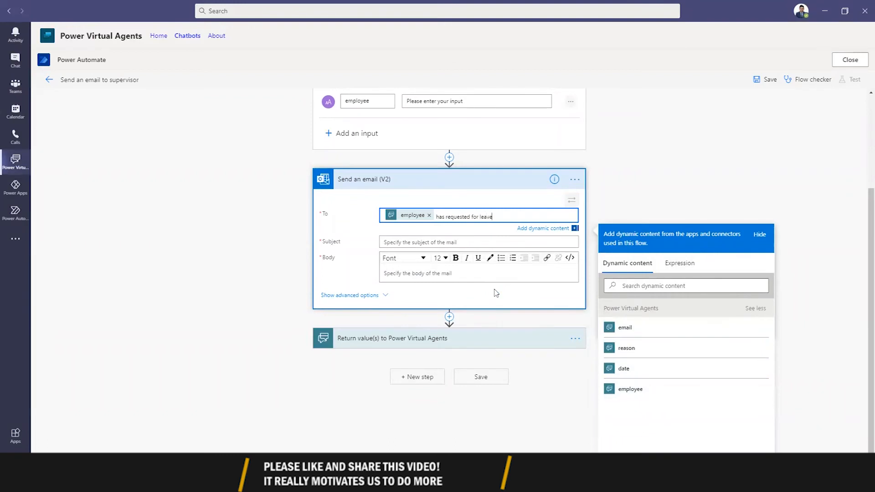
key(Backspace)
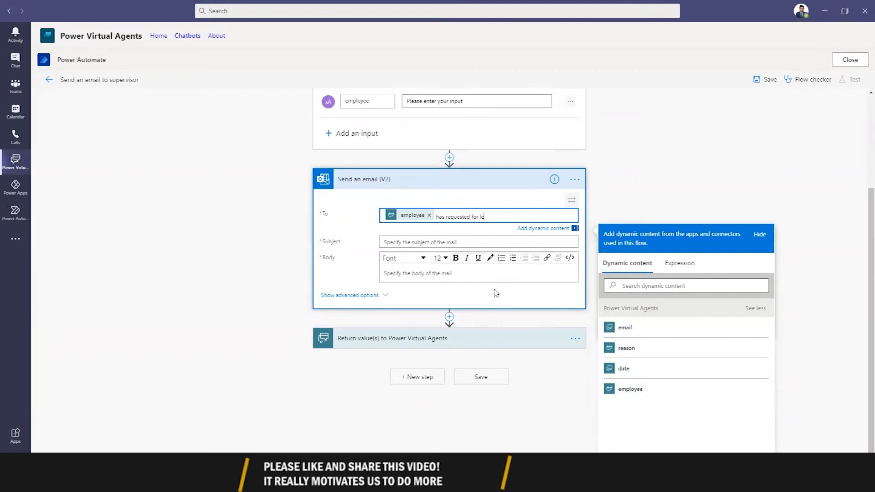
text(ave)
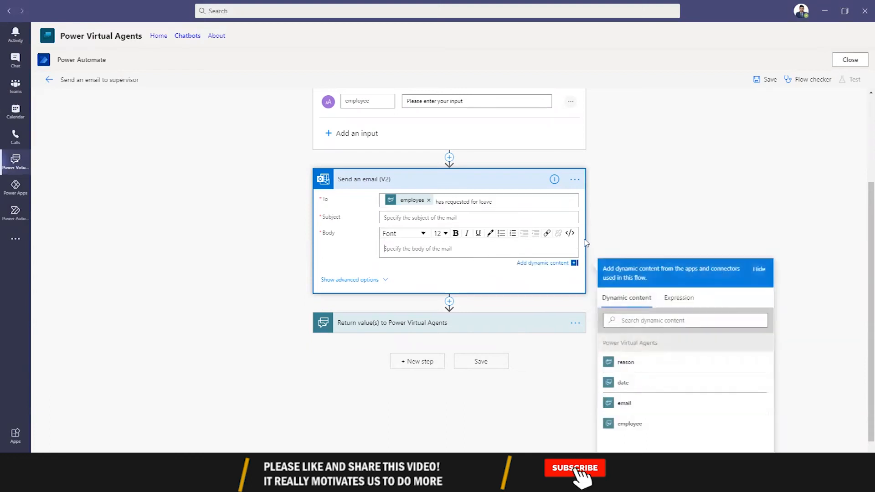
click(570, 233)
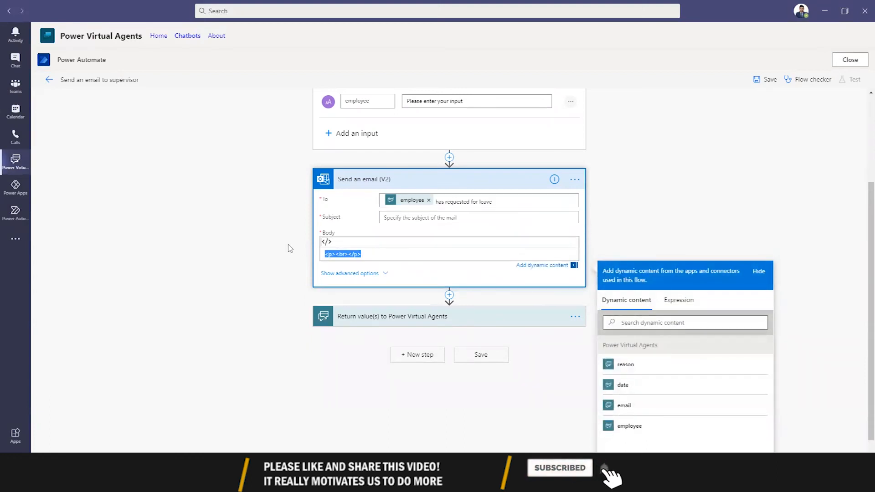
click(477, 217)
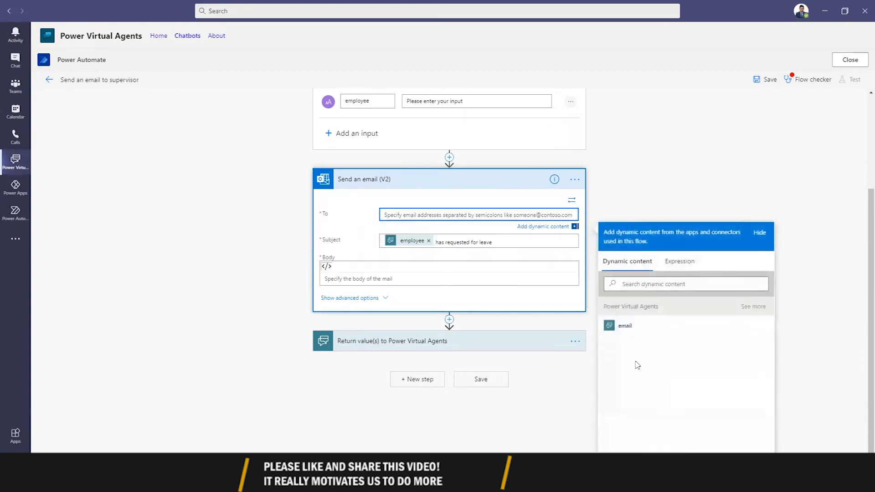
Address the email to the email input; body: employee 'has requested for leave on' date
click(624, 326)
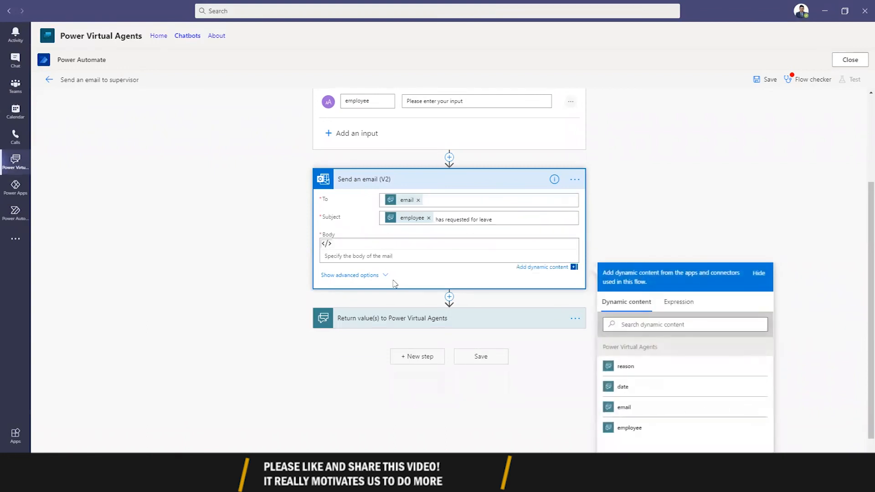
click(629, 427)
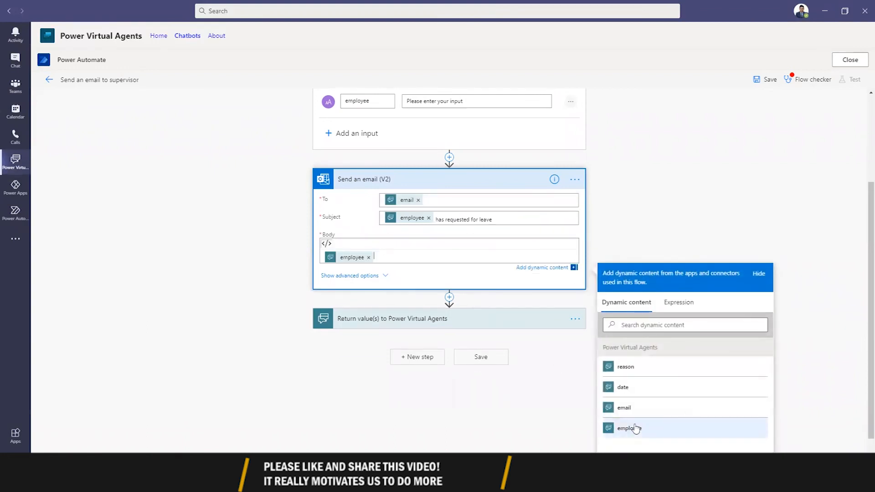
text(has reques)
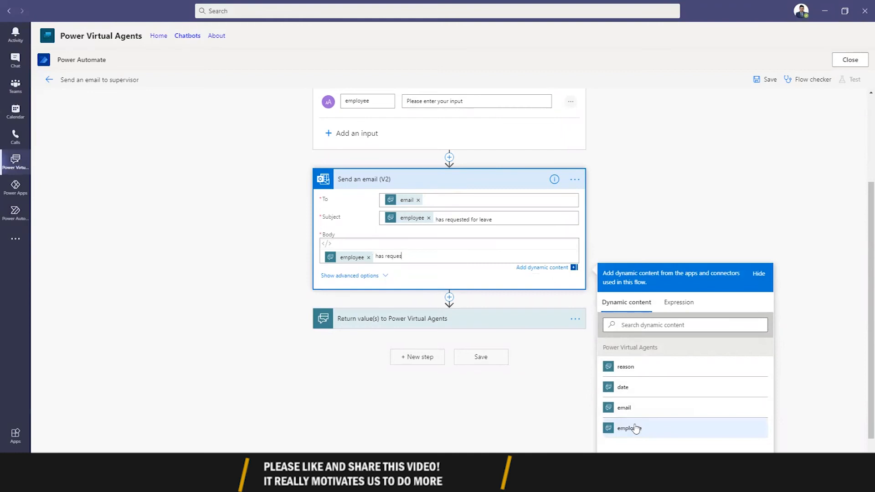
text(ted for ea)
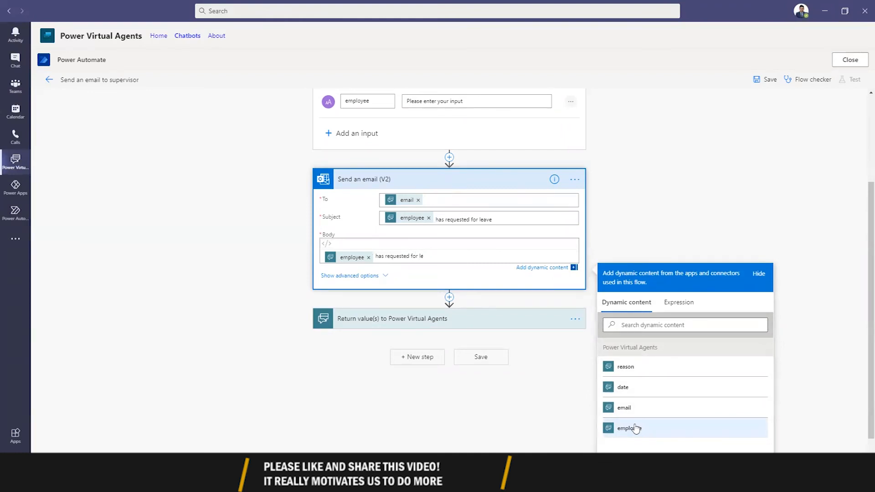
text(ave on date :)
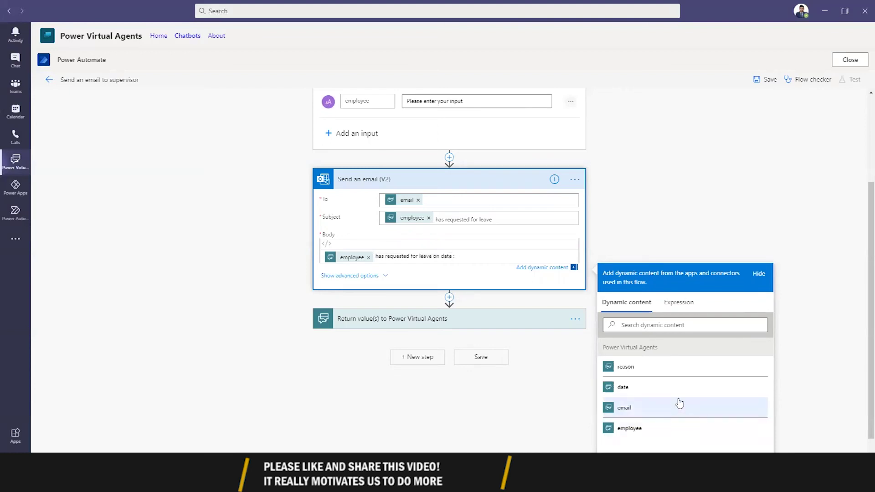
click(623, 386)
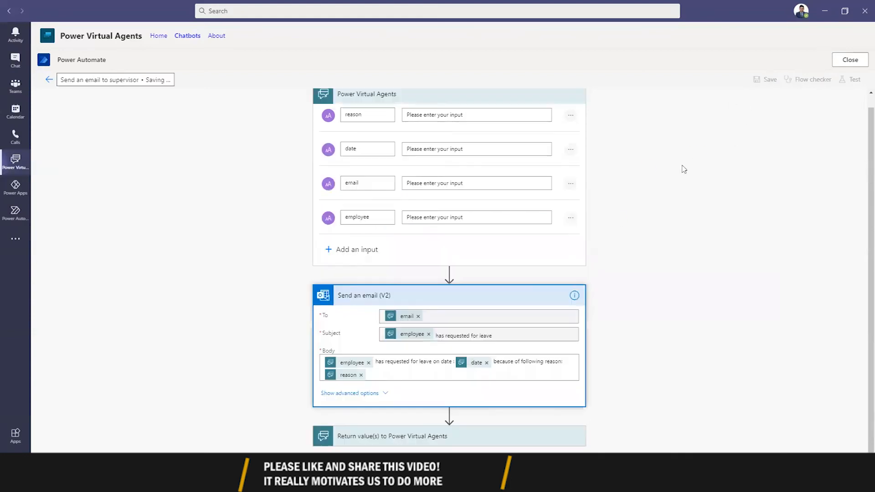
mouse_move(659, 234)
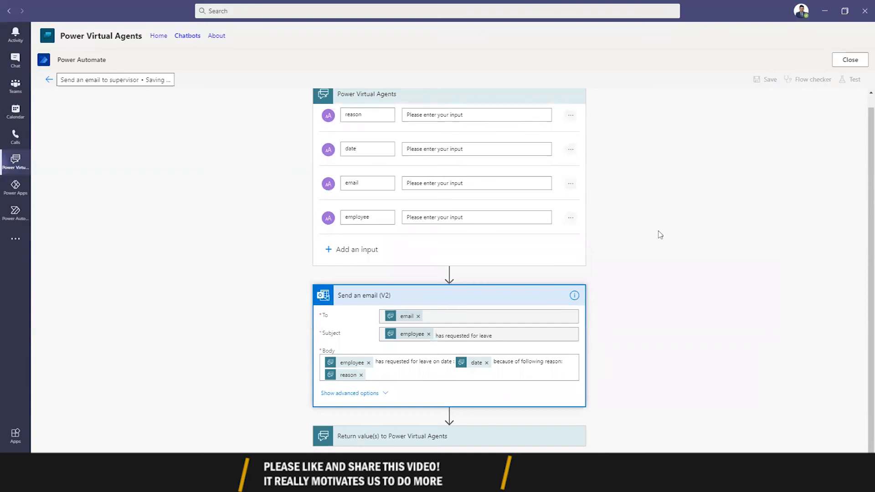
mouse_move(629, 285)
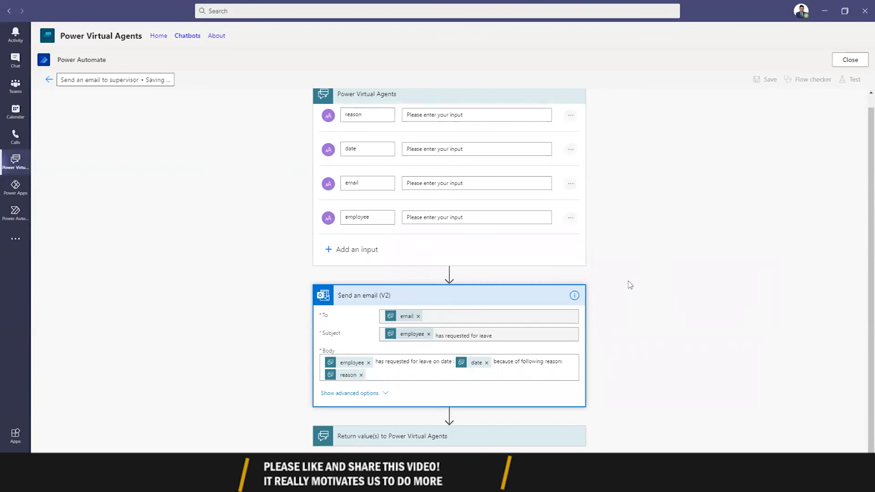
mouse_move(646, 249)
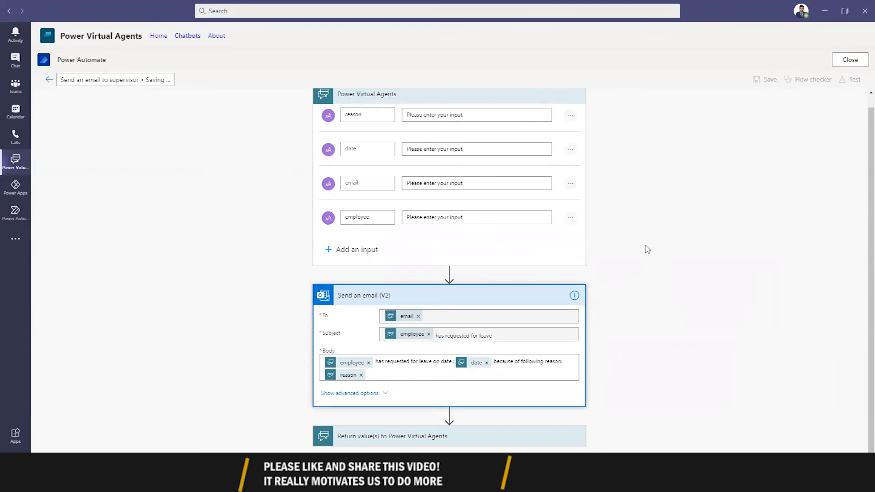
mouse_move(536, 386)
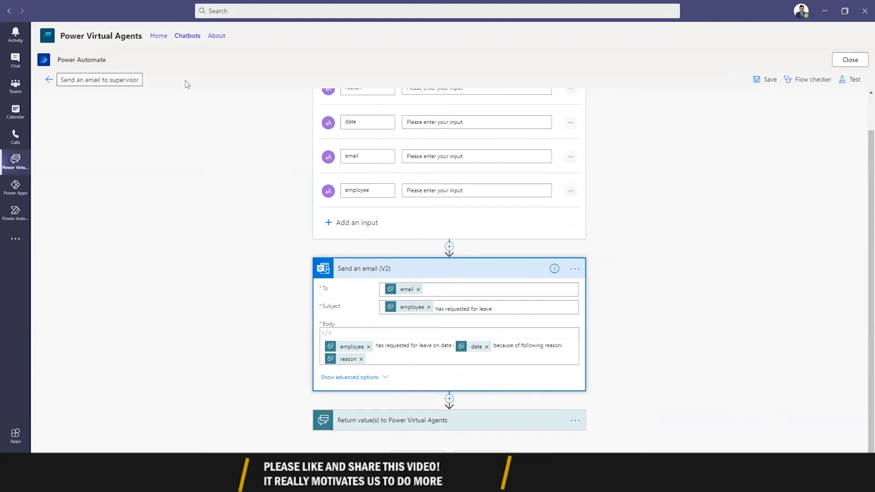
mouse_move(48, 79)
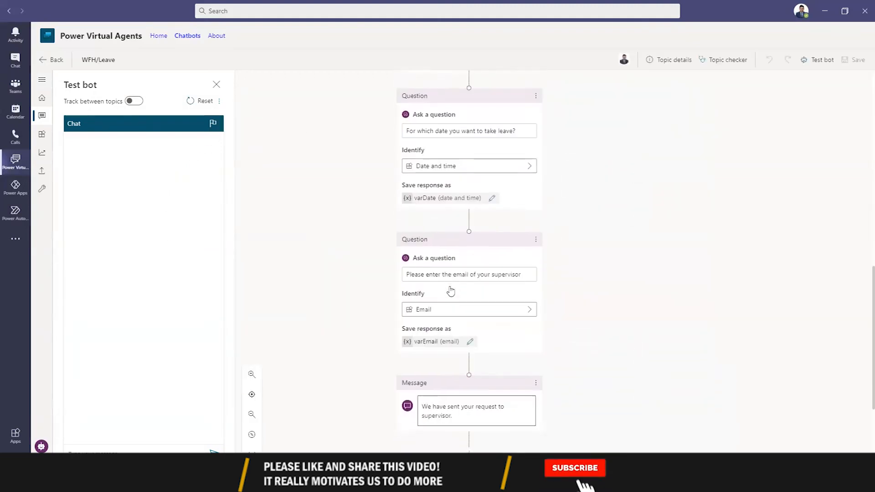
Call Send an email to supervisor with varReason, varDate, varEmail, bot.UserDisplayName, then save
click(469, 194)
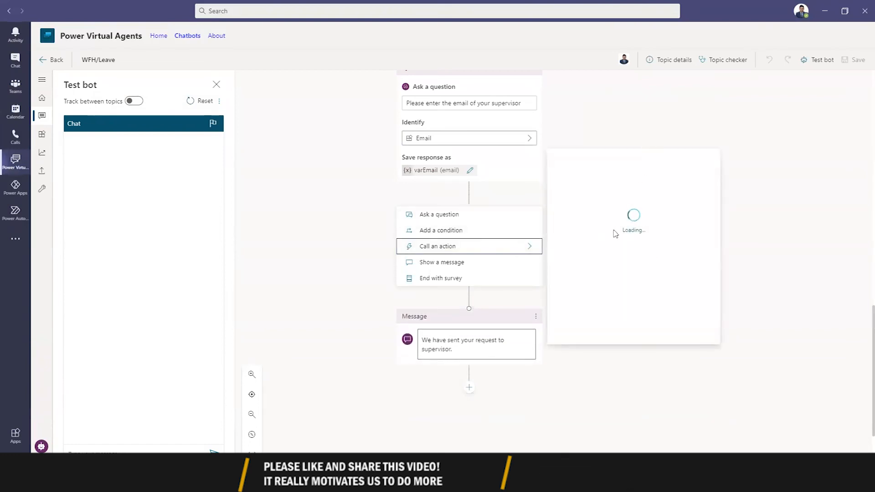
click(438, 246)
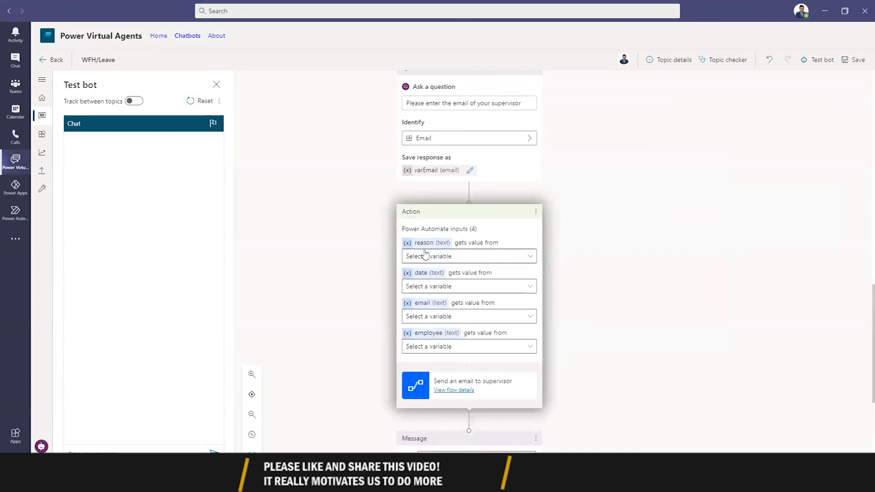
click(469, 256)
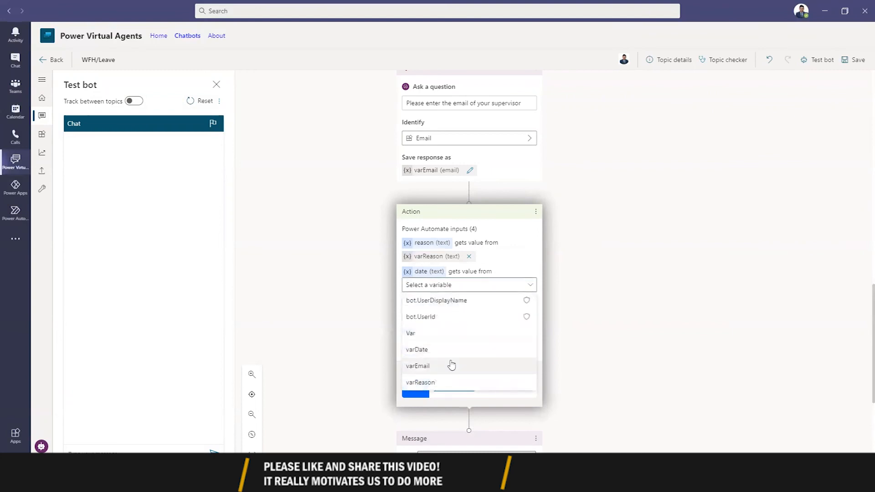
click(416, 349)
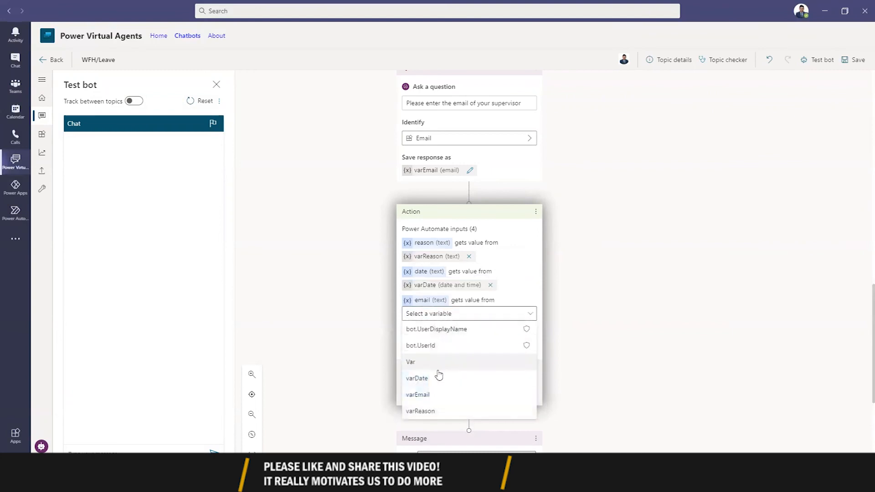
click(417, 394)
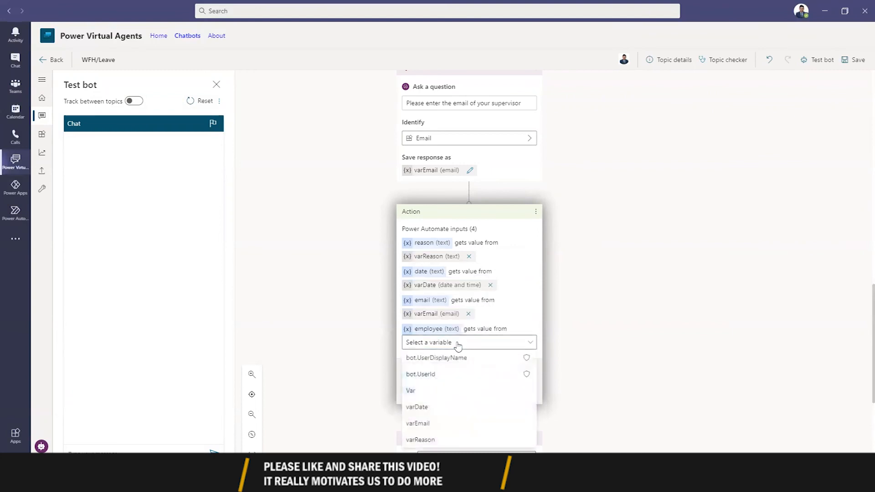
mouse_move(452, 360)
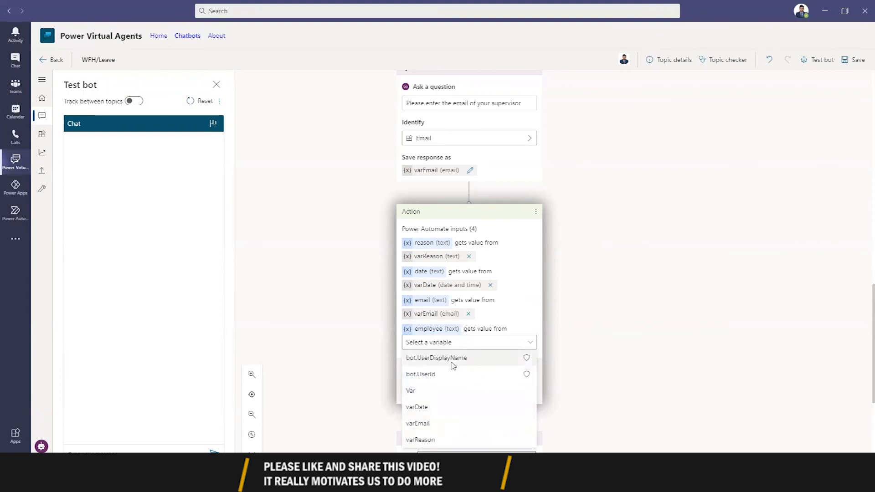
click(437, 358)
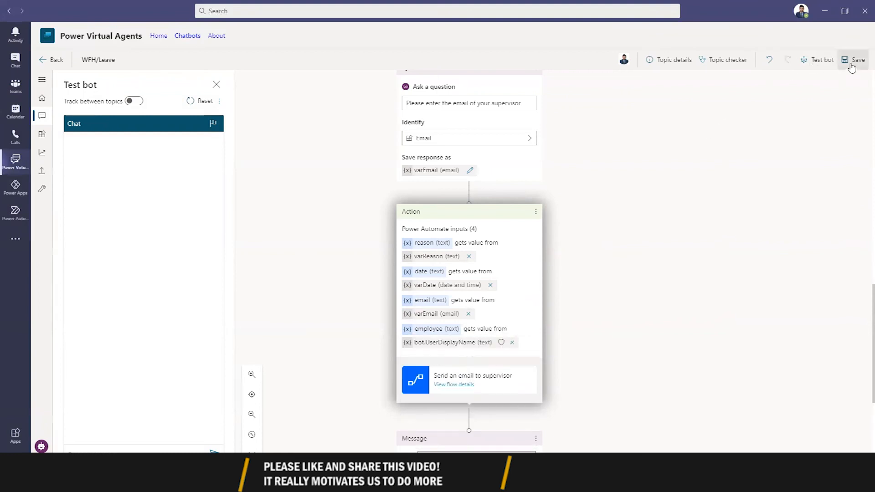
click(857, 60)
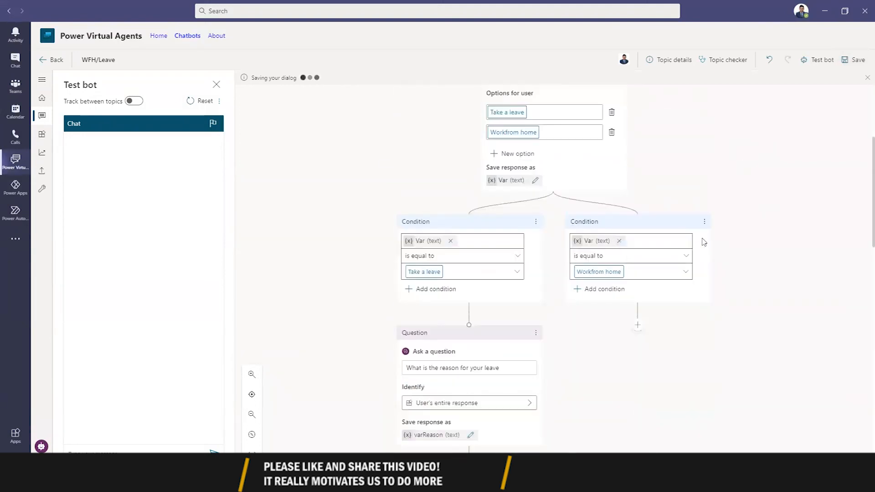
mouse_move(626, 342)
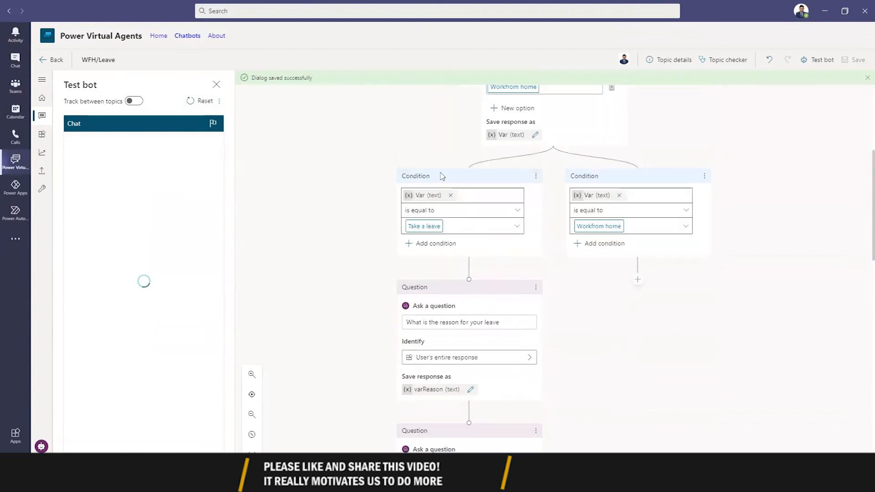
mouse_move(252, 325)
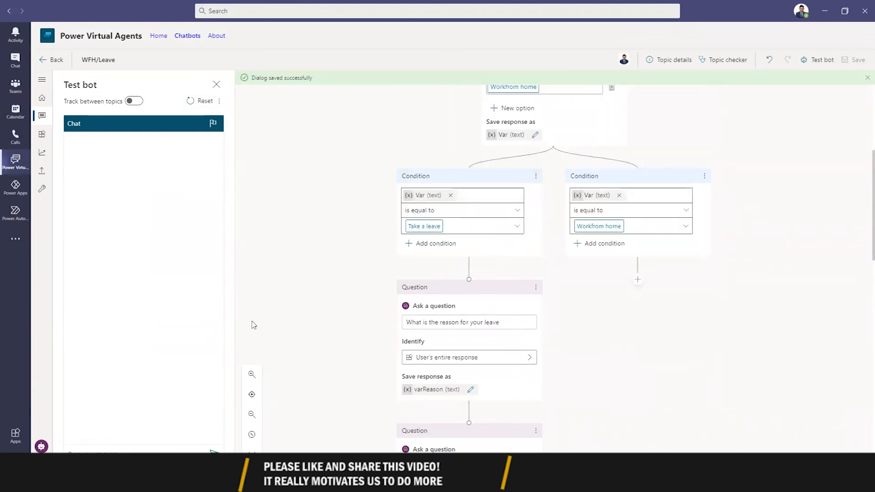
Scroll up the Test bot chat where 'I want to take rest' triggered the topic
scroll(up, 3)
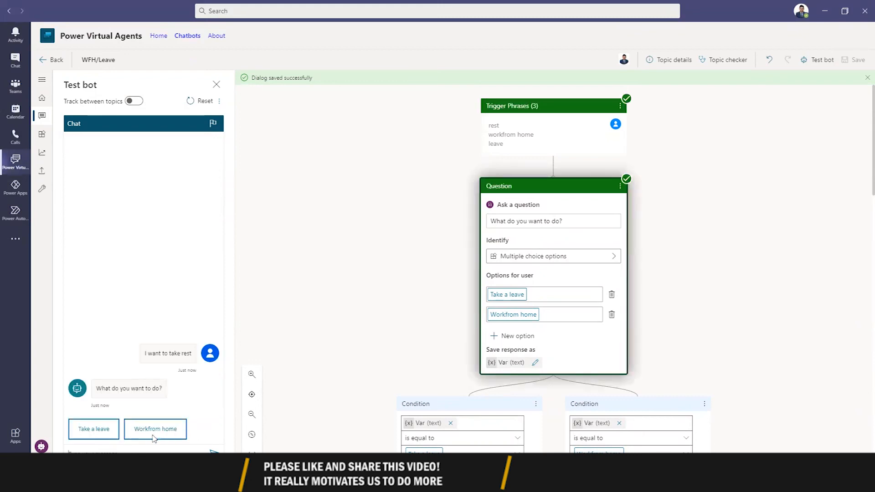
Answer Take a leave, dismiss the notification, and follow the chat to the supervisor confirmation
click(93, 428)
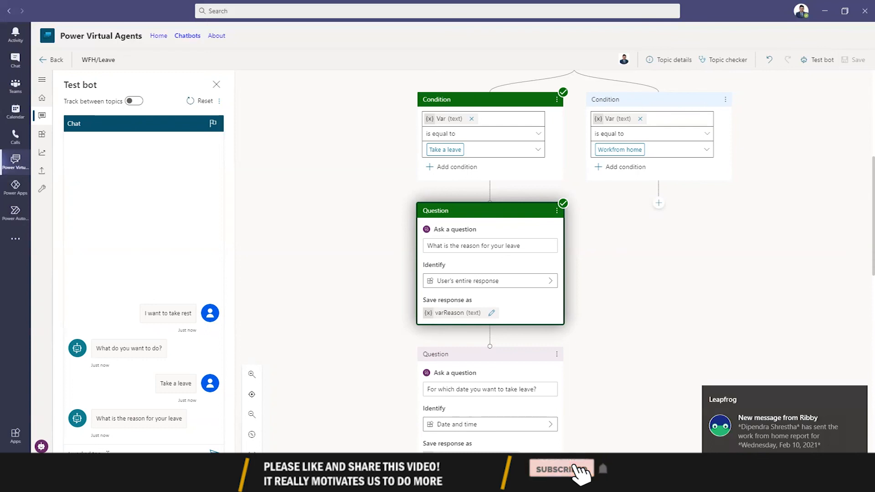
click(560, 469)
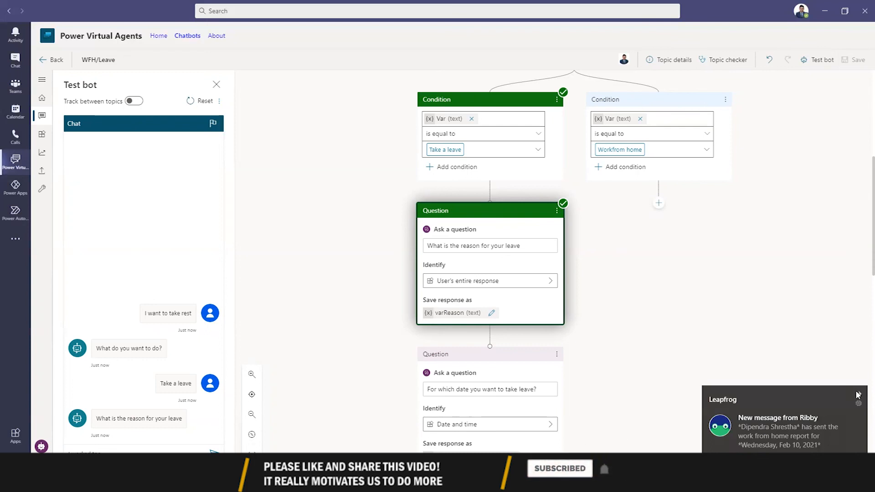
click(857, 395)
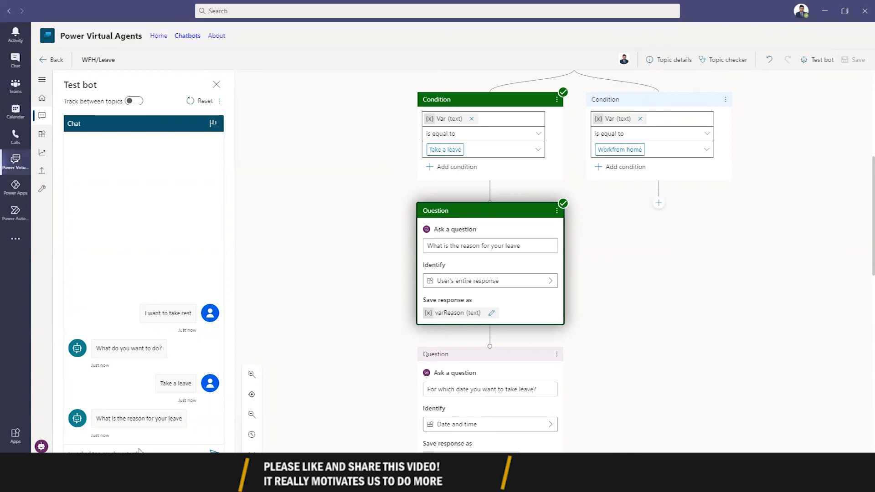
scroll(down, 3)
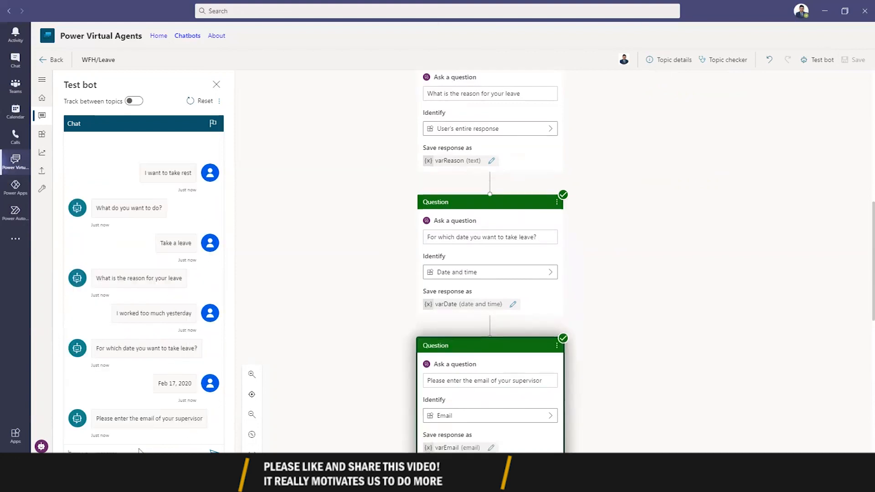
scroll(down, 3)
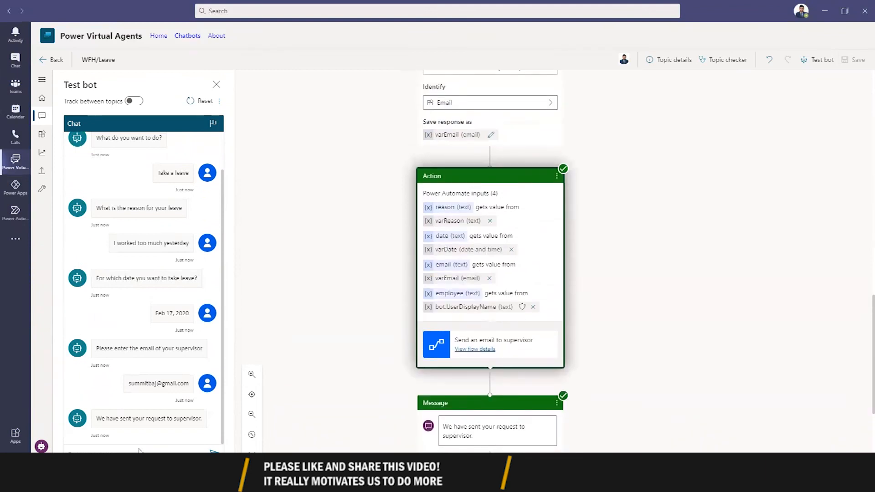
mouse_move(410, 360)
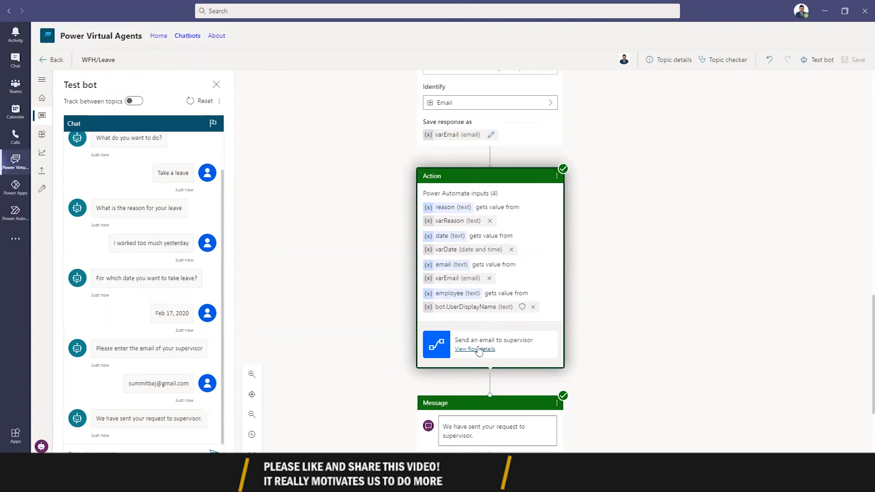
Open View flow details on the Send an email to supervisor action node
click(474, 348)
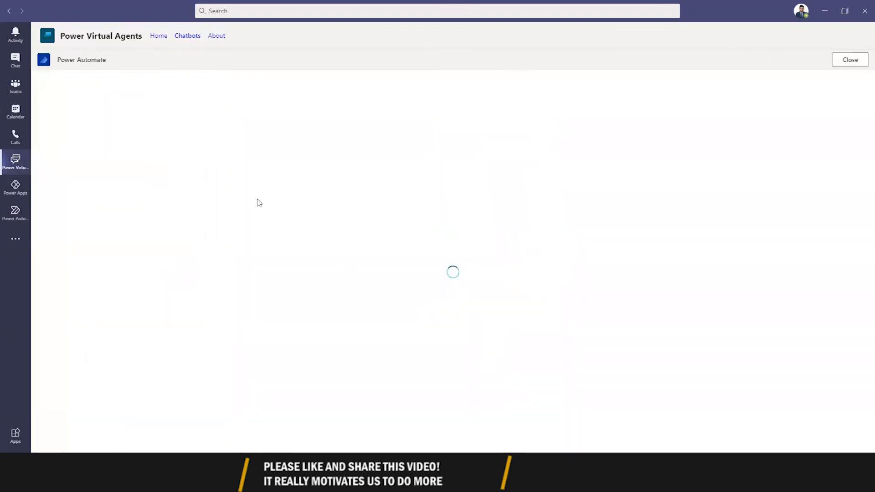